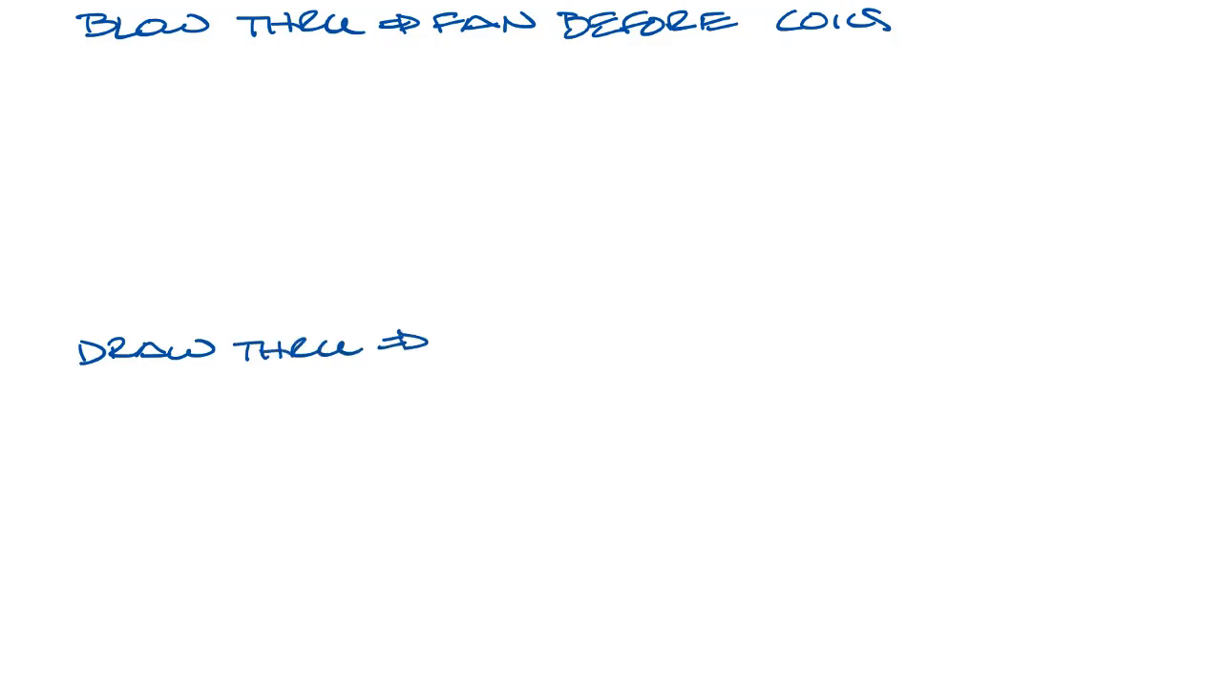
Finish the draw-through heading and sketch a grey duct box holding a fan, divider wall and hatched blue coil.
{"action": "left_click_drag", "start_coordinate": [449, 340], "coordinate": [802, 344]}
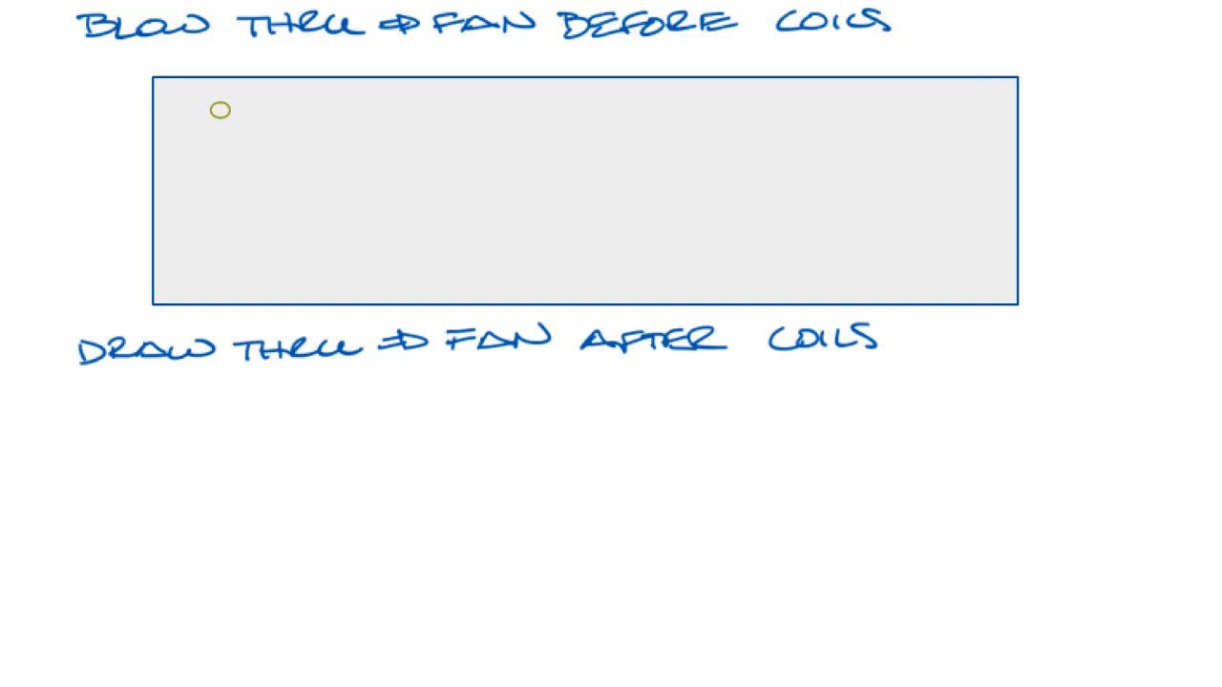
{"action": "left_click_drag", "start_coordinate": [221, 109], "coordinate": [392, 268]}
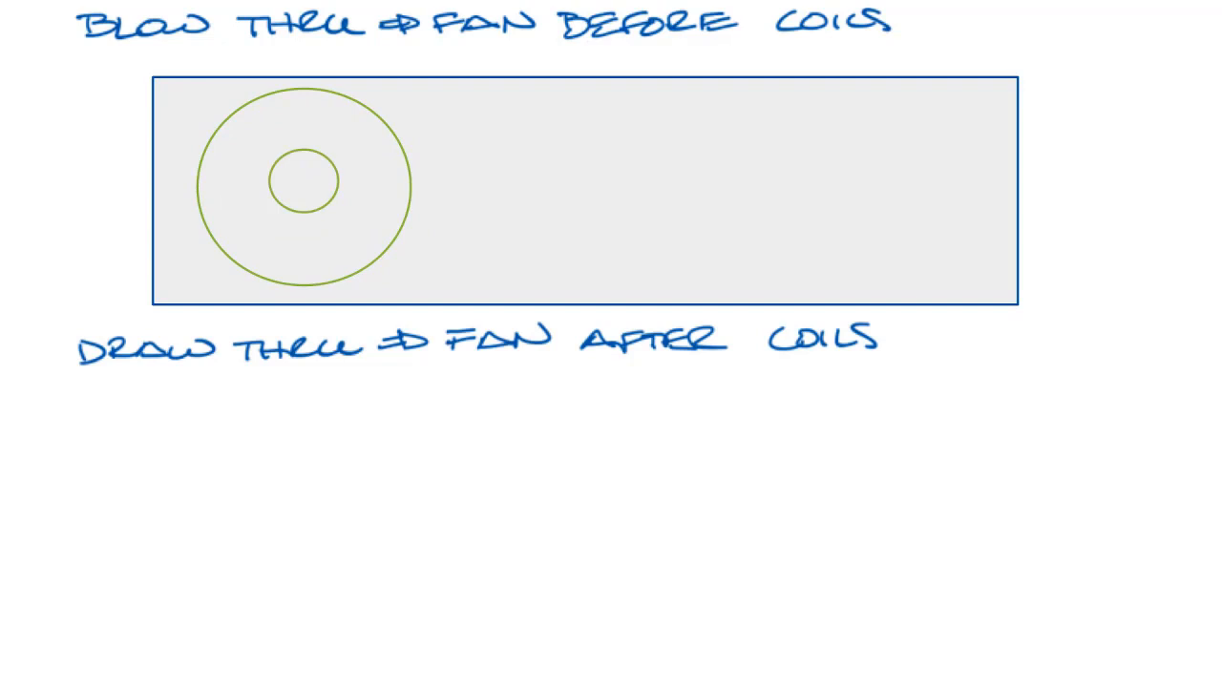
{"action": "left_click_drag", "start_coordinate": [309, 92], "coordinate": [456, 91]}
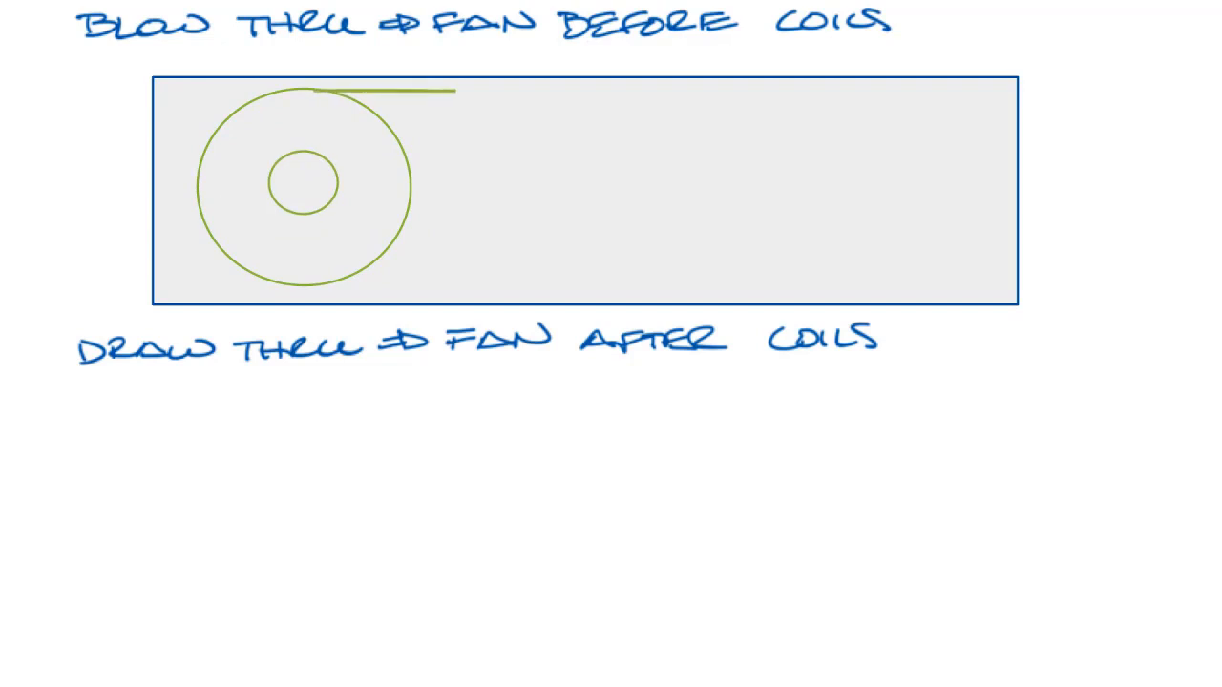
{"action": "left_click_drag", "start_coordinate": [459, 92], "coordinate": [435, 306]}
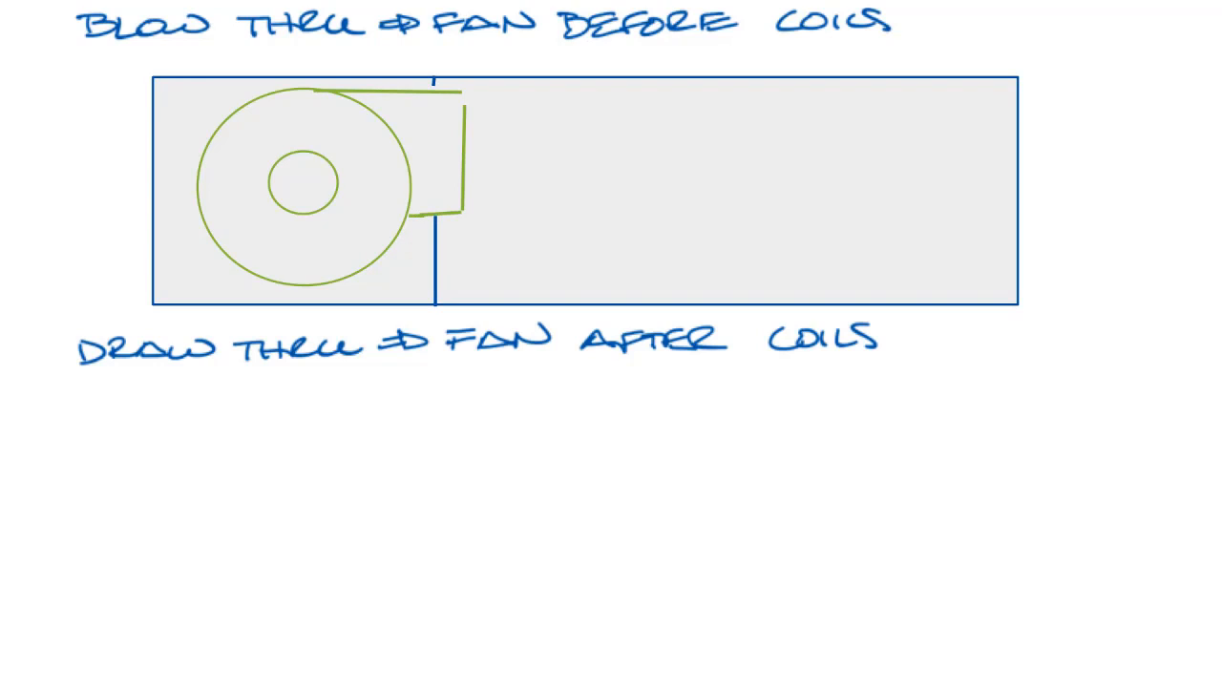
{"action": "left_click_drag", "start_coordinate": [626, 86], "coordinate": [710, 301]}
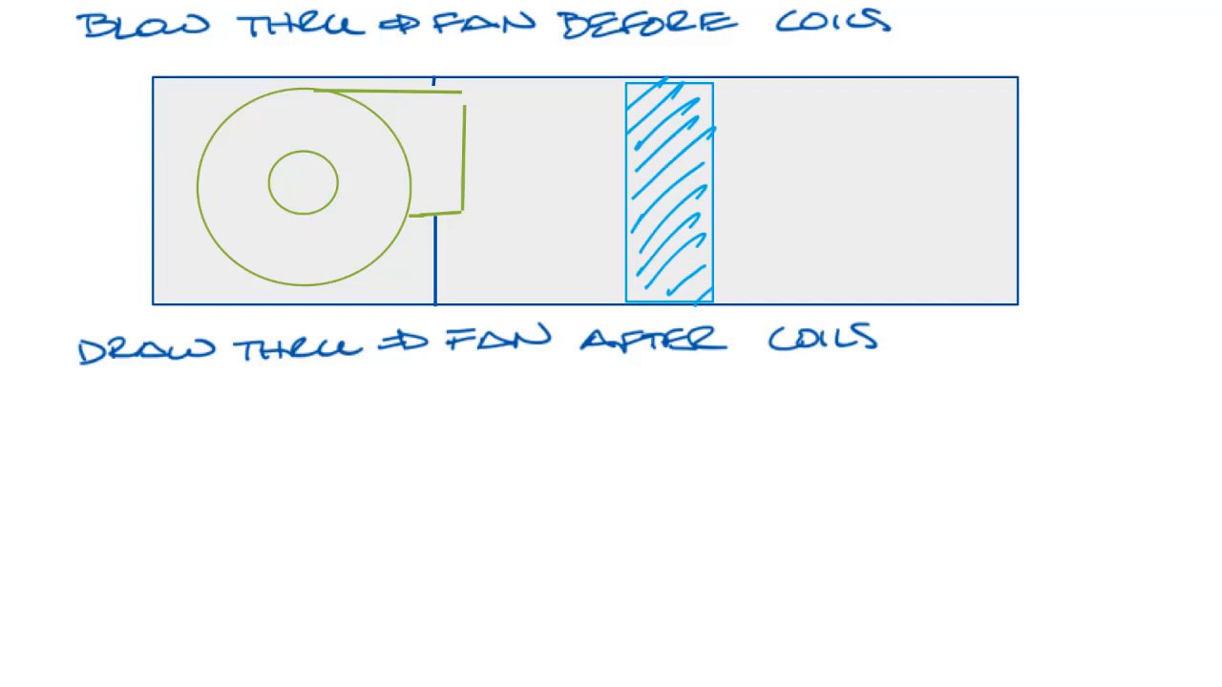
Sketch the draw-through box with coil ahead of the fan and begin a large fan below both layouts.
{"action": "left_click_drag", "start_coordinate": [149, 386], "coordinate": [989, 653]}
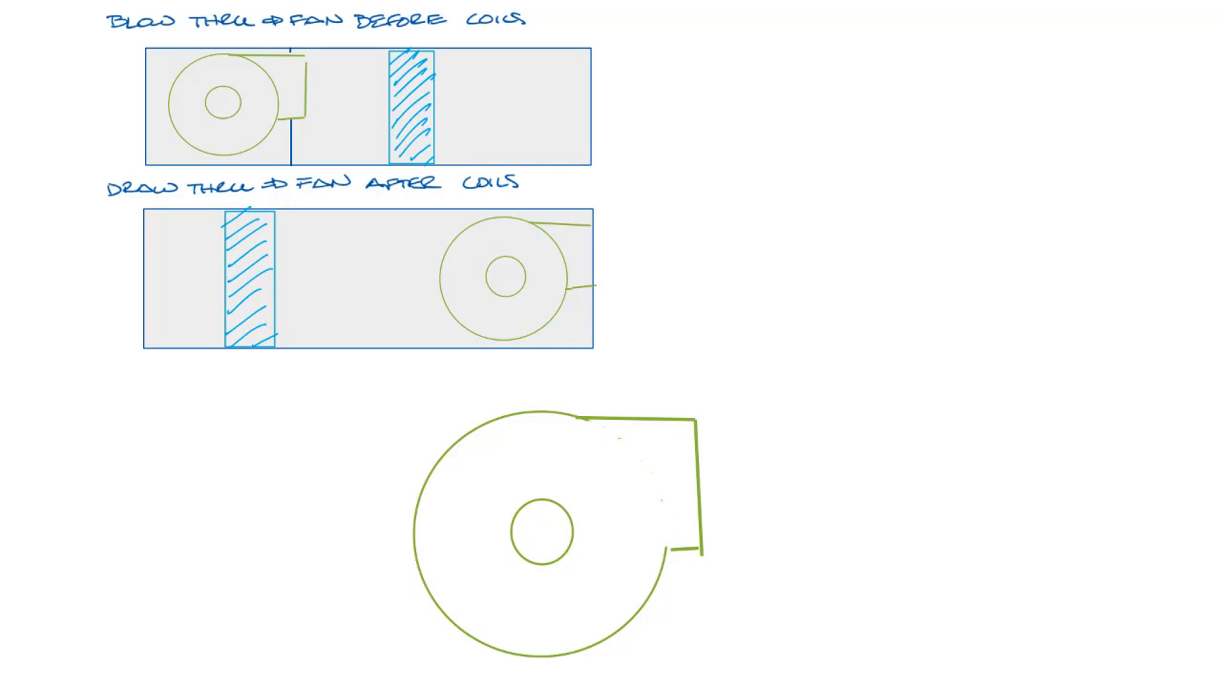
Draw the fan's discharge wall, blue inlet and outlet airflow arrows, and the duct's top edge.
{"action": "left_click_drag", "start_coordinate": [678, 391], "coordinate": [683, 665]}
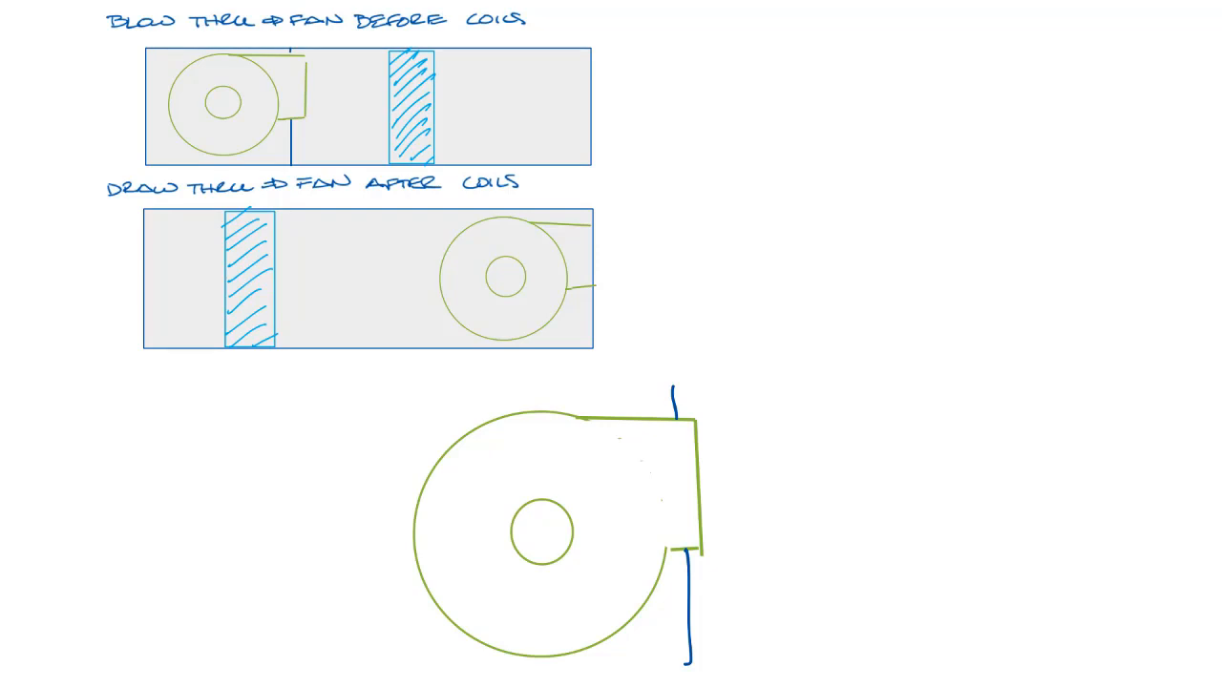
{"action": "left_click_drag", "start_coordinate": [255, 435], "coordinate": [401, 428]}
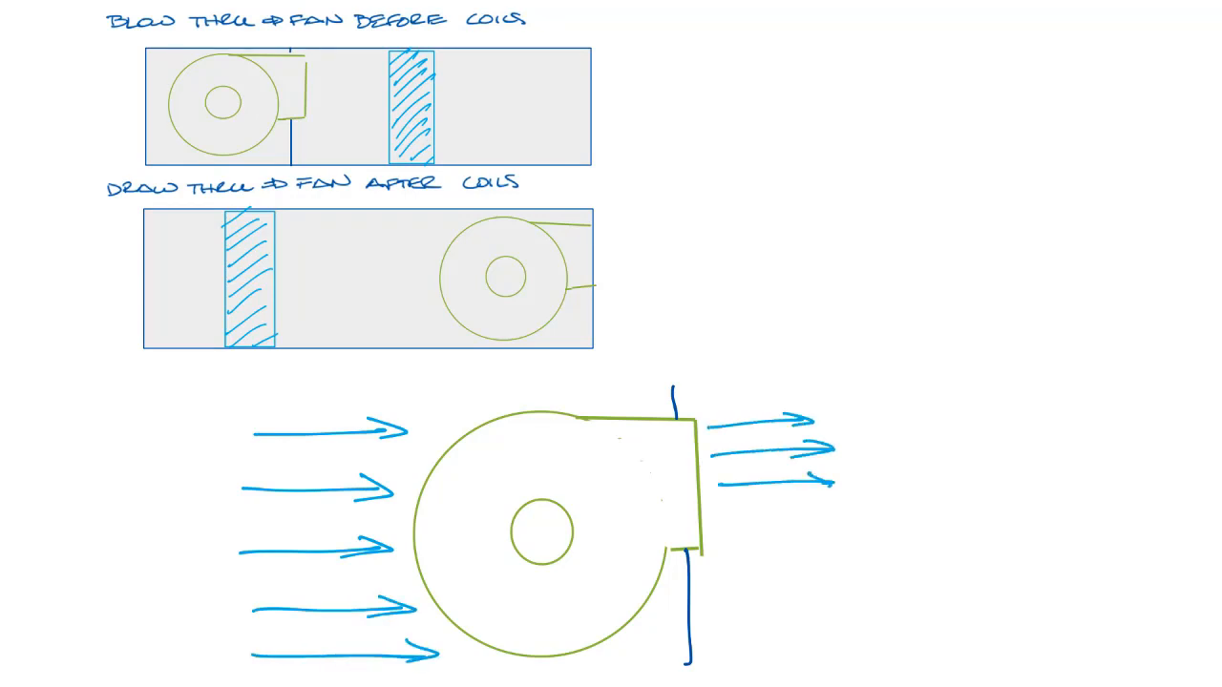
{"action": "left_click_drag", "start_coordinate": [725, 535], "coordinate": [811, 535]}
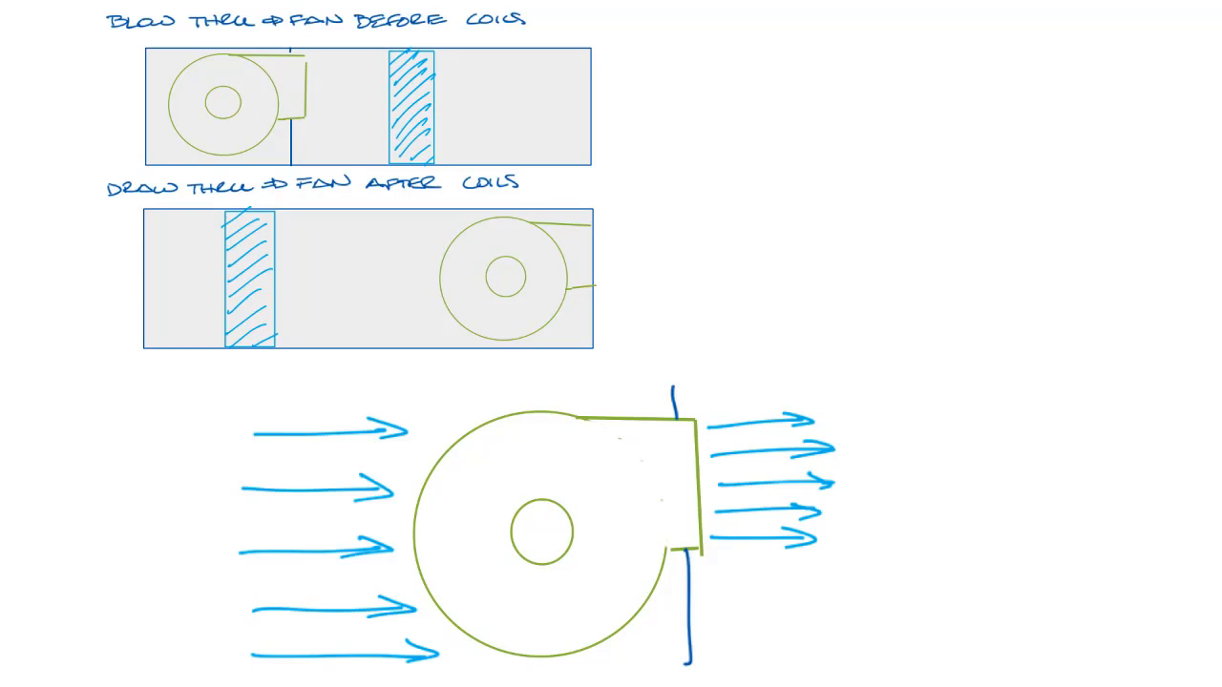
{"action": "left_click_drag", "start_coordinate": [134, 384], "coordinate": [1194, 382]}
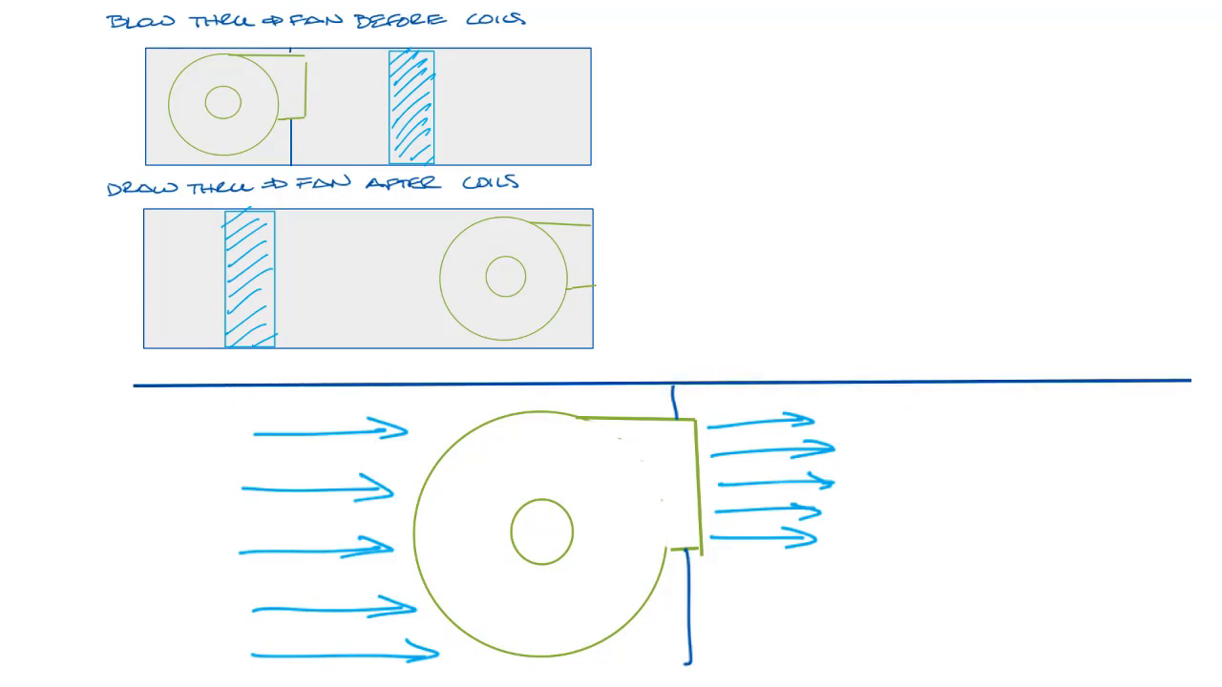
Draw the duct's bottom wall and spreading discharge arrows, labelling 'EVEN FLOW' upstream and 'LESS EVEN' downstream.
{"action": "left_click_drag", "start_coordinate": [143, 677], "coordinate": [1203, 653]}
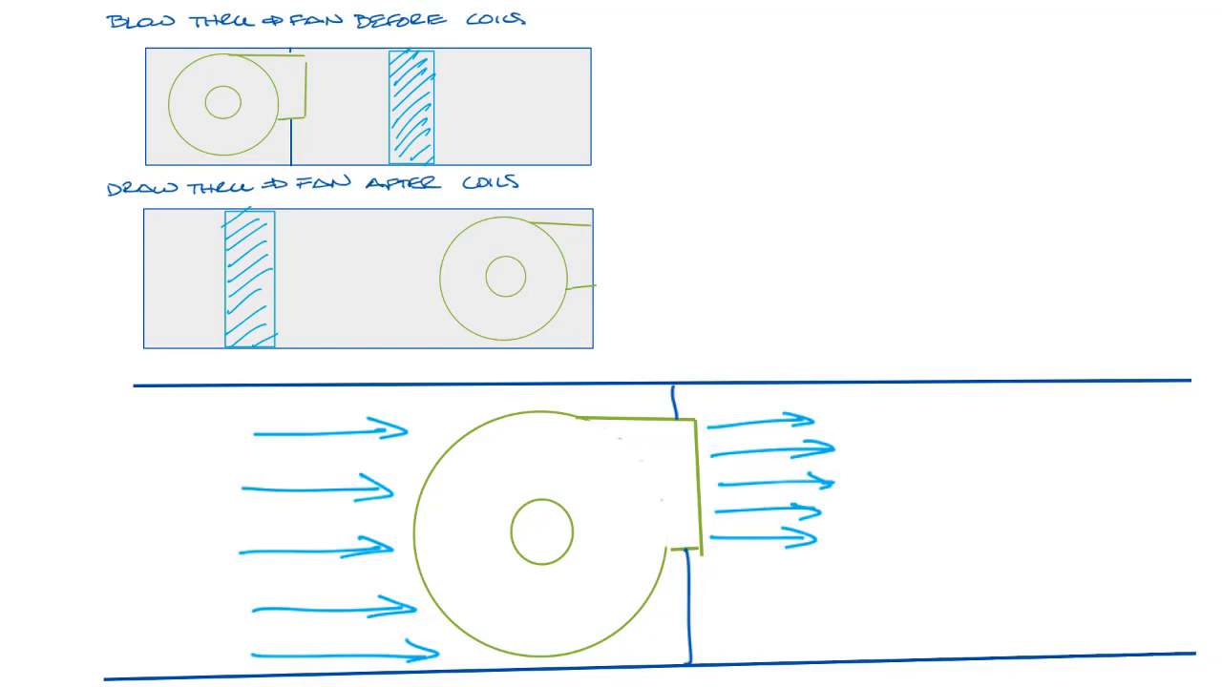
{"action": "left_click_drag", "start_coordinate": [707, 557], "coordinate": [989, 557]}
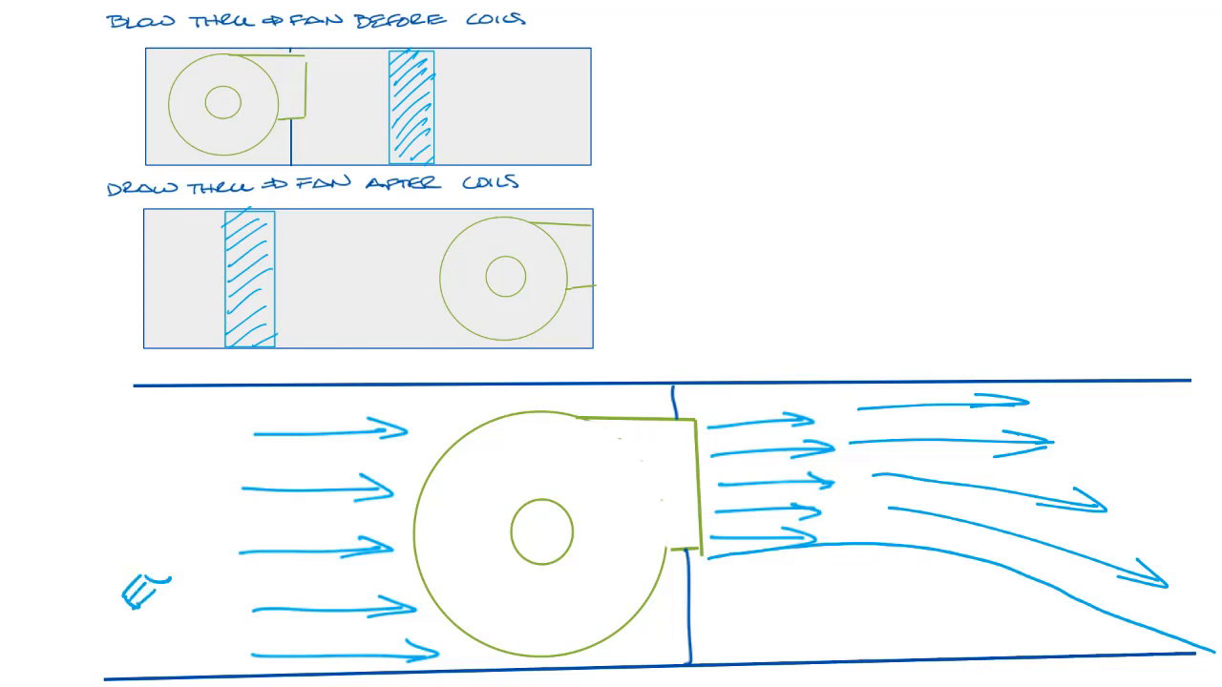
{"action": "type", "text": "EVEN FLOW"}
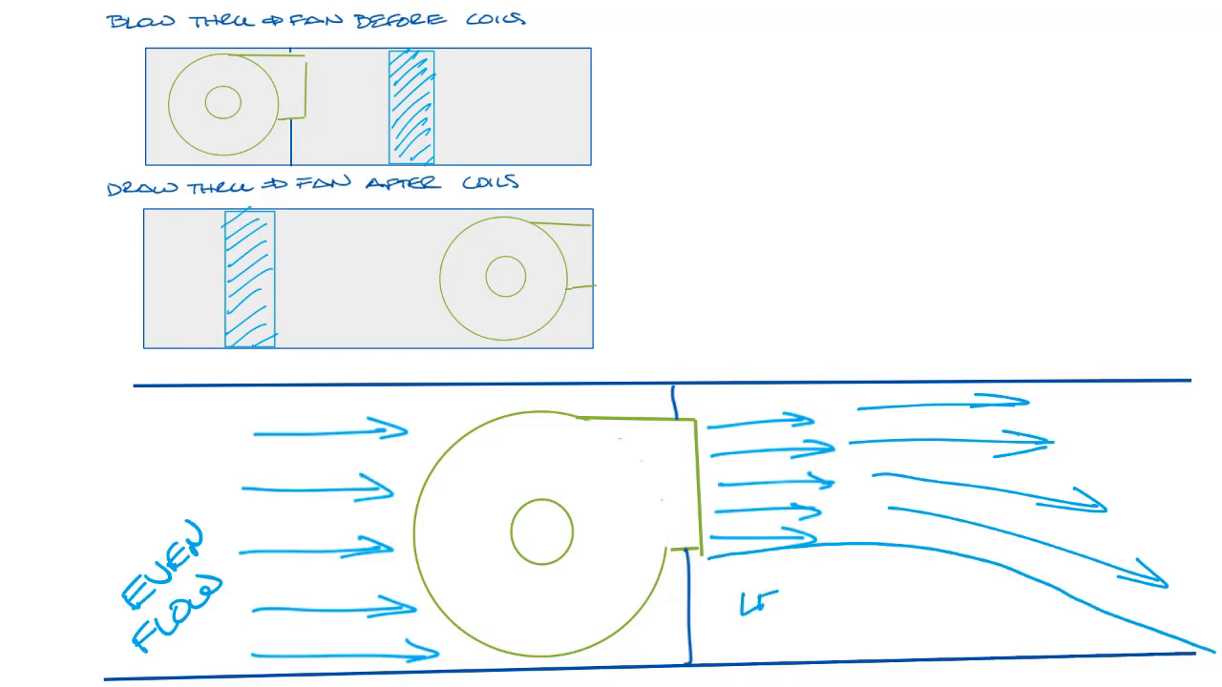
{"action": "type", "text": "LESS EVEN"}
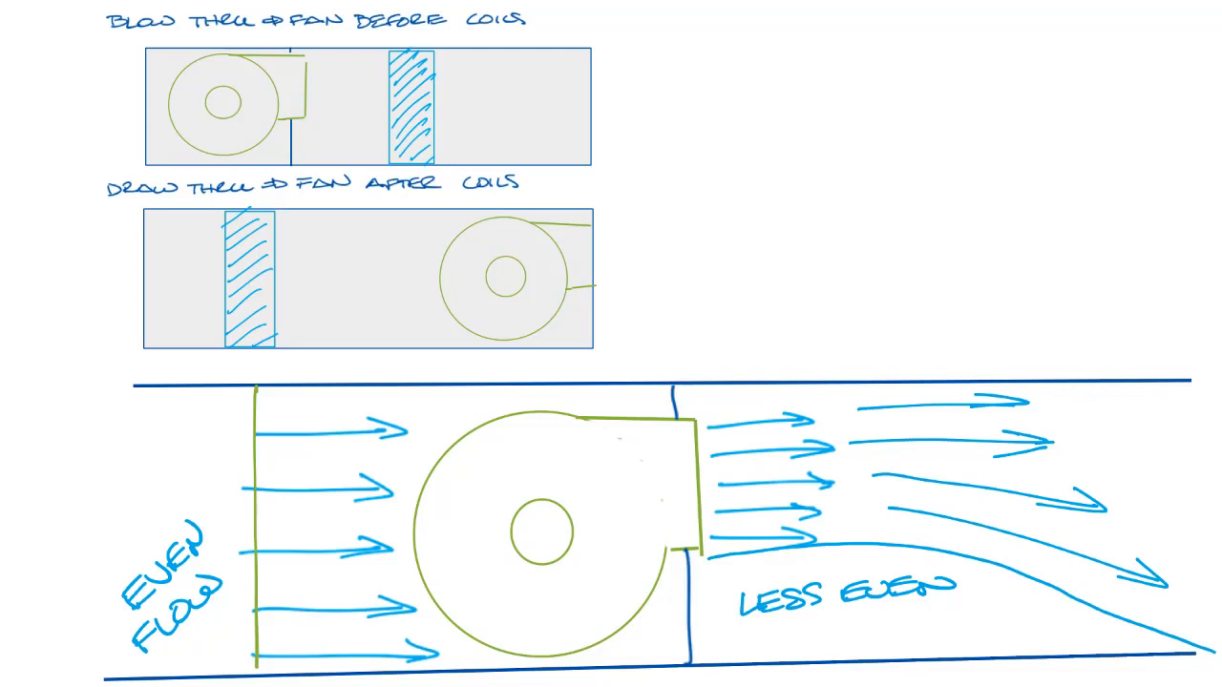
Mark the duct's far end in green and note needing more distance or a diffusion plate with increased pressure.
{"action": "left_click_drag", "start_coordinate": [1176, 381], "coordinate": [1168, 640]}
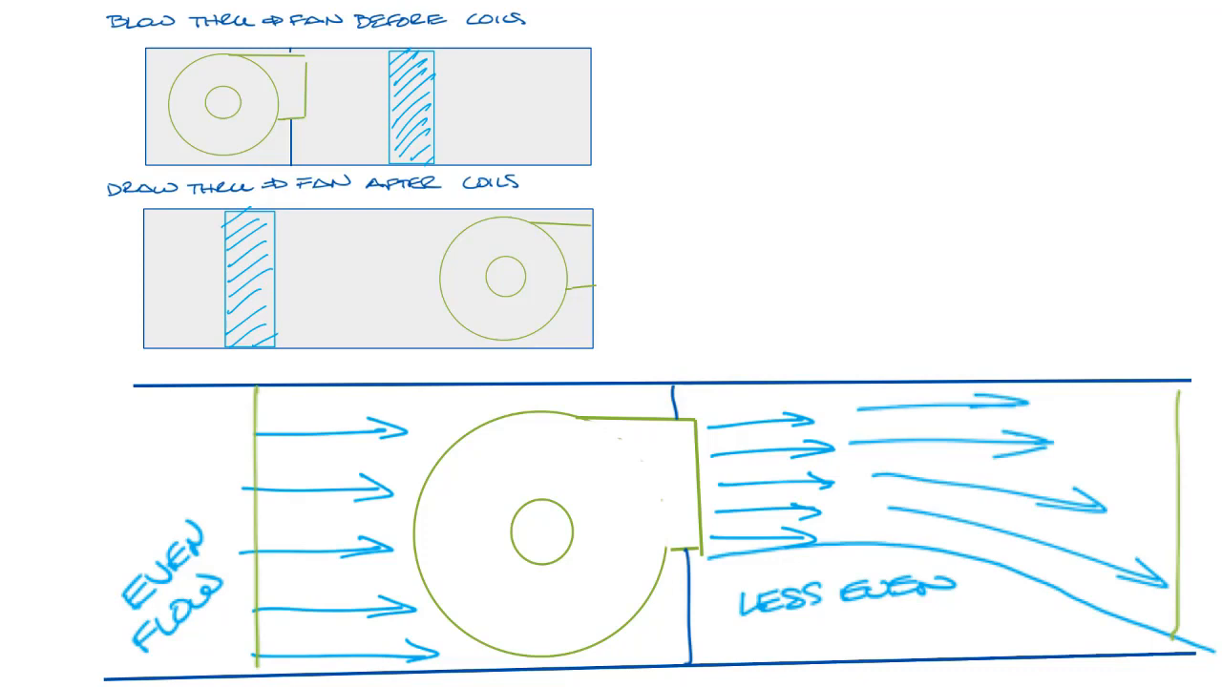
{"action": "type", "text": "NEs"}
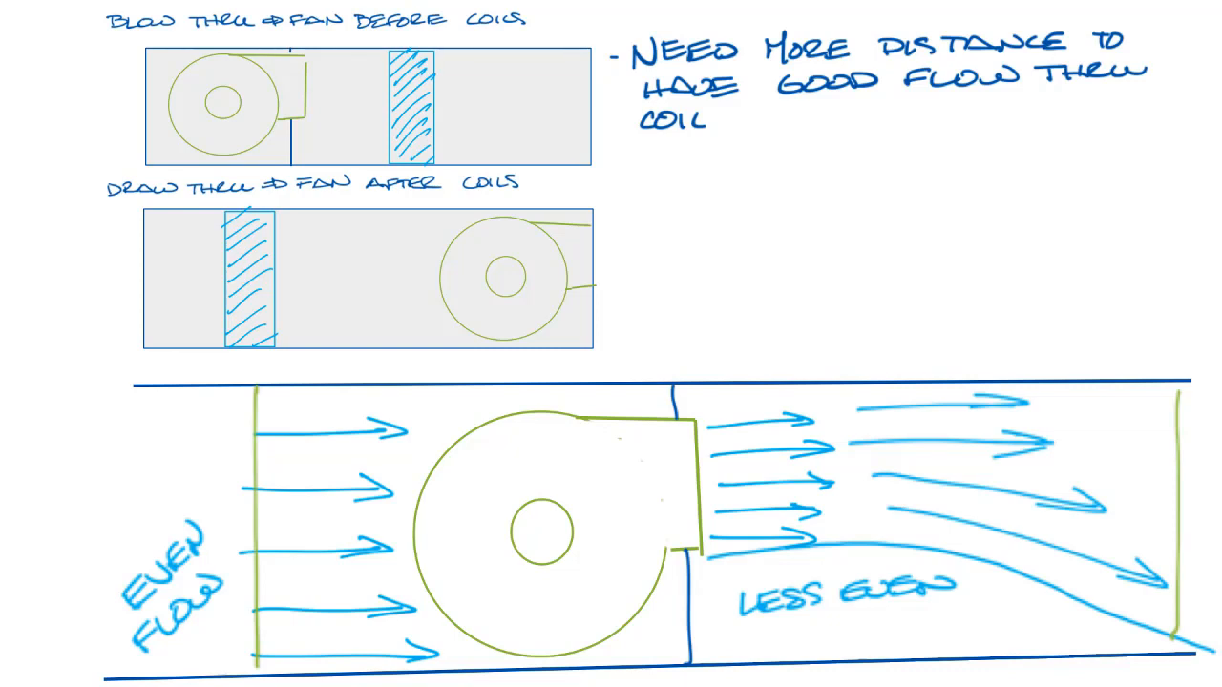
{"action": "type", "text": "- OR USE DIFFUSION PLATE"}
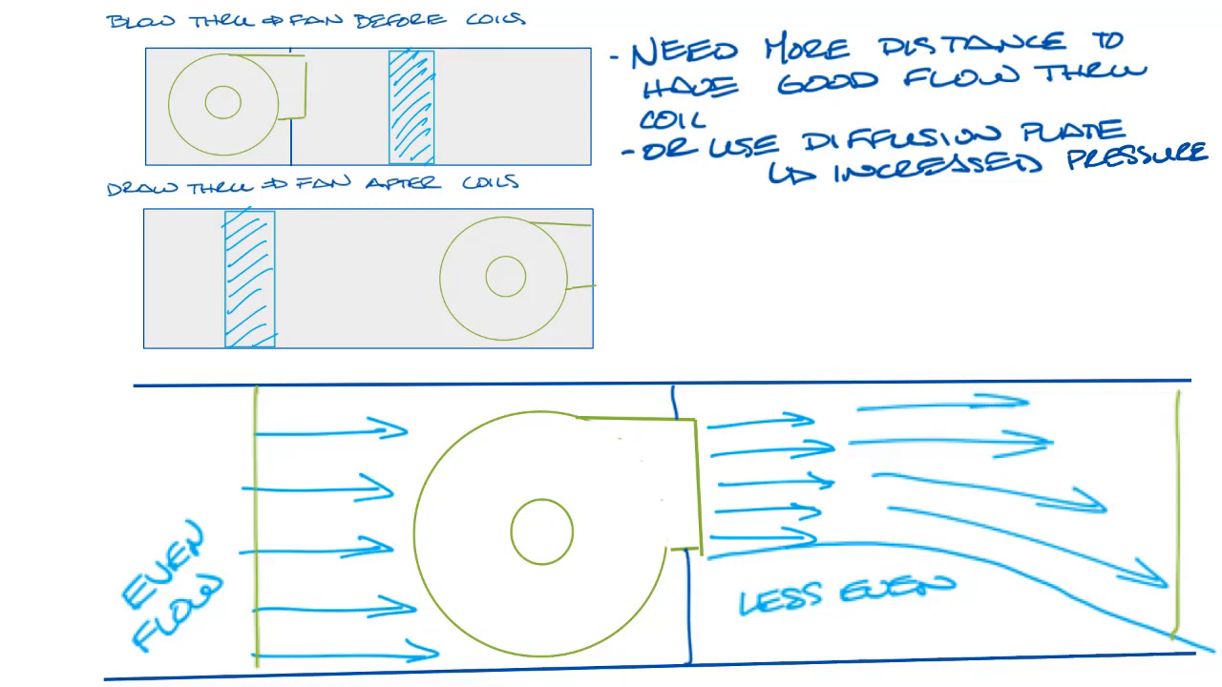
Draw a red coil line past the outlet with 'COIL HERE ⇨ BAD AIRFLOW', its three causes, and a face-velocity limit.
{"action": "left_click_drag", "start_coordinate": [767, 374], "coordinate": [779, 665]}
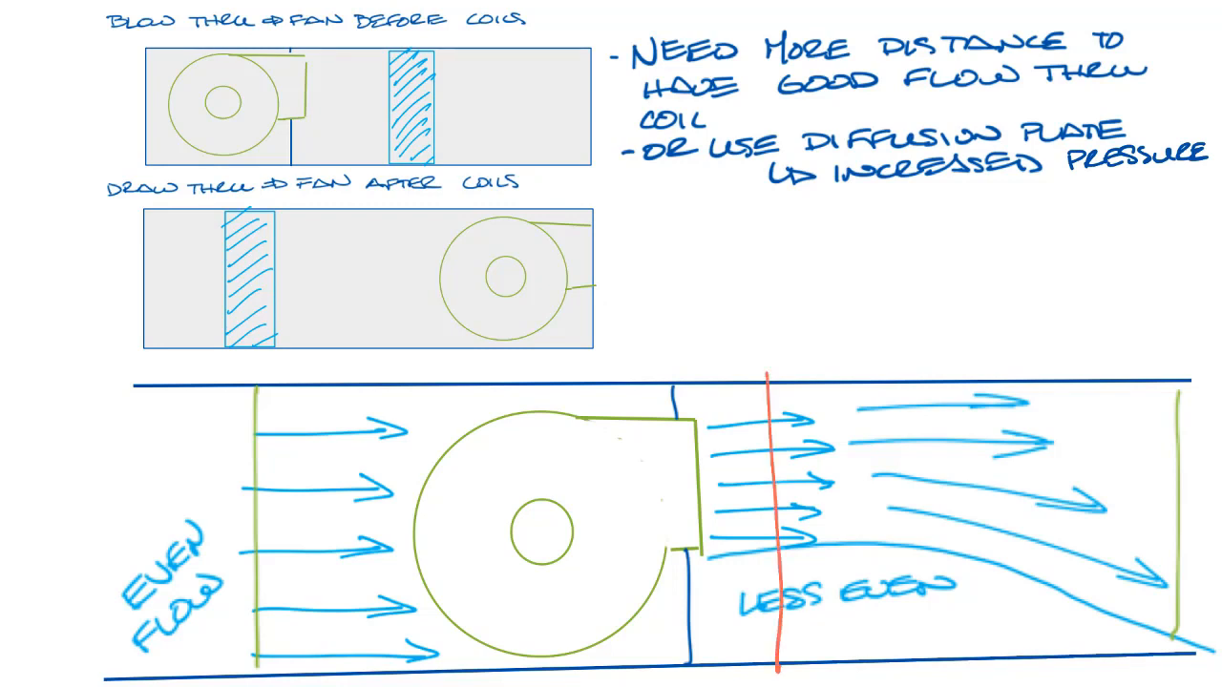
{"action": "type", "text": "Col"}
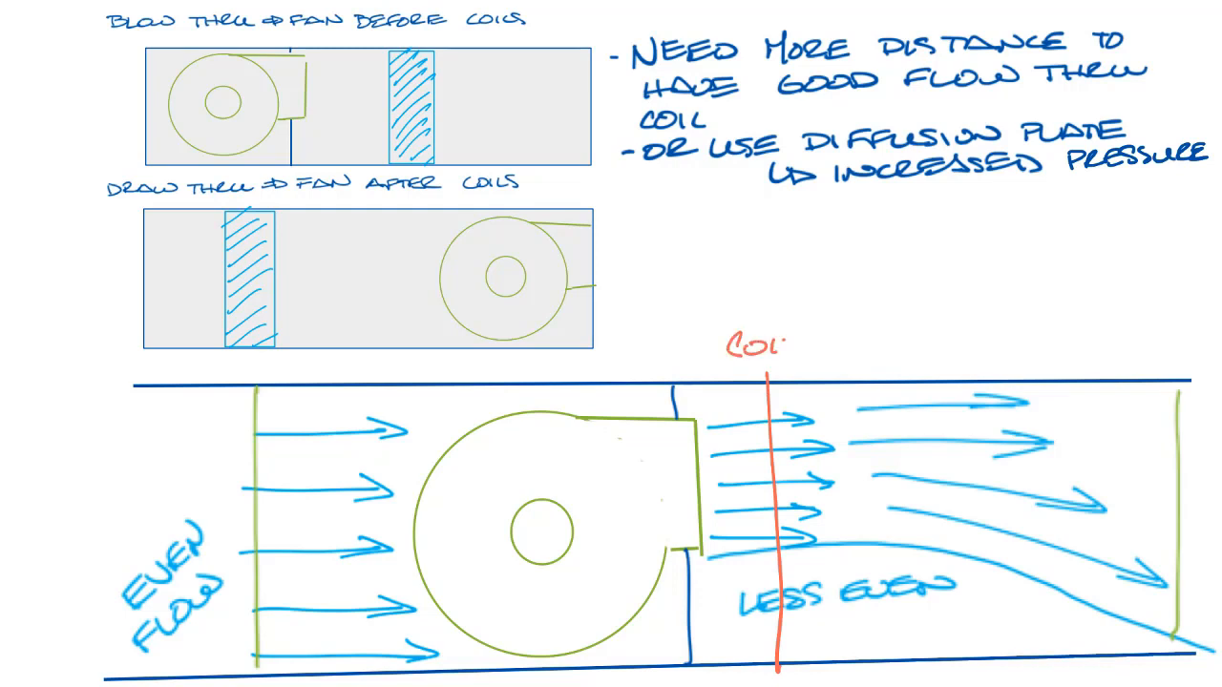
{"action": "type", "text": "HERE -"}
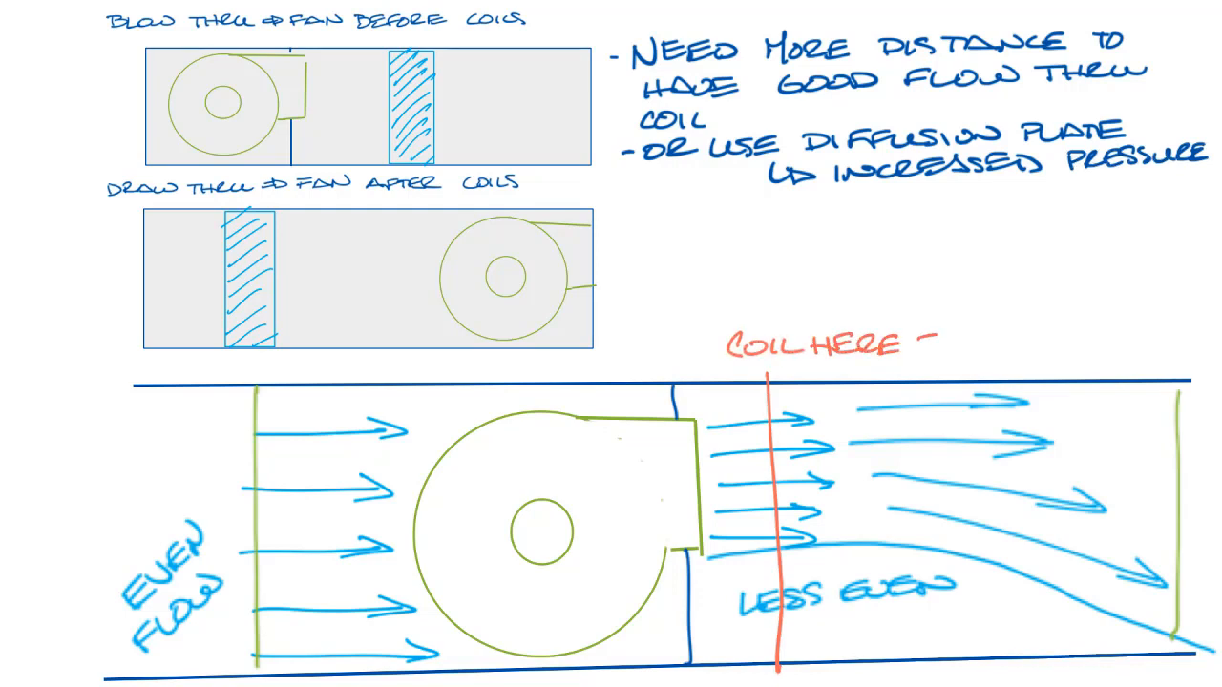
{"action": "type", "text": "⇨ BAD AIRFLOW"}
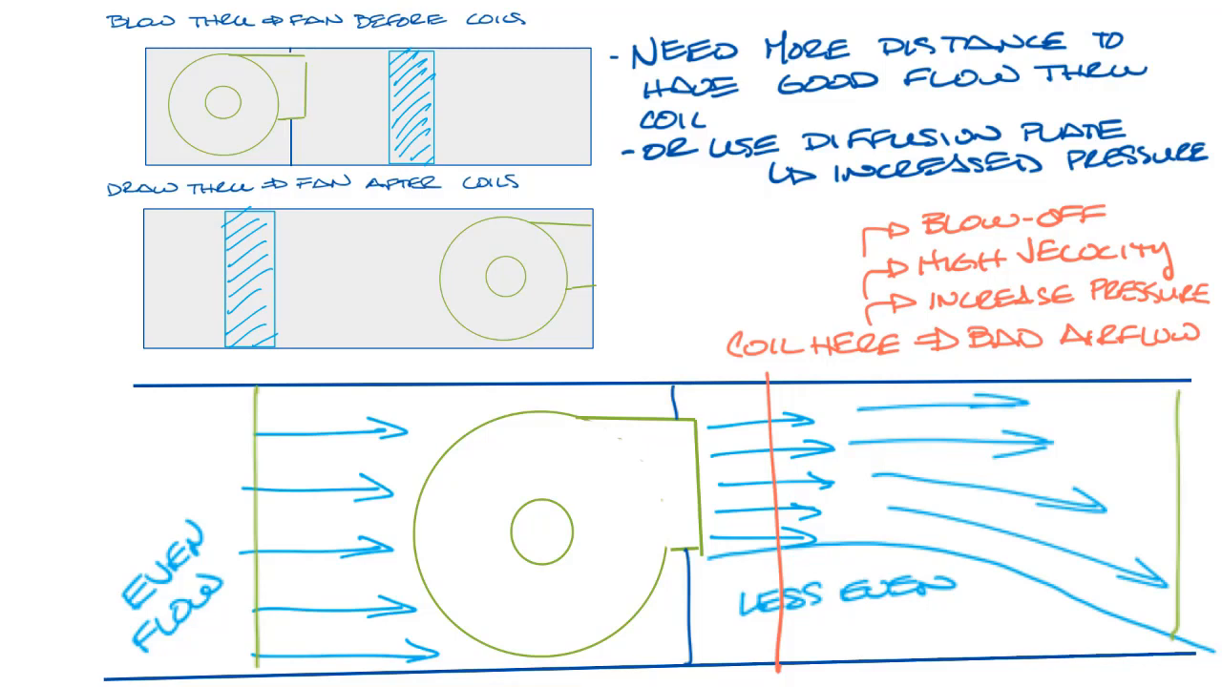
{"action": "type", "text": "LIMIT"}
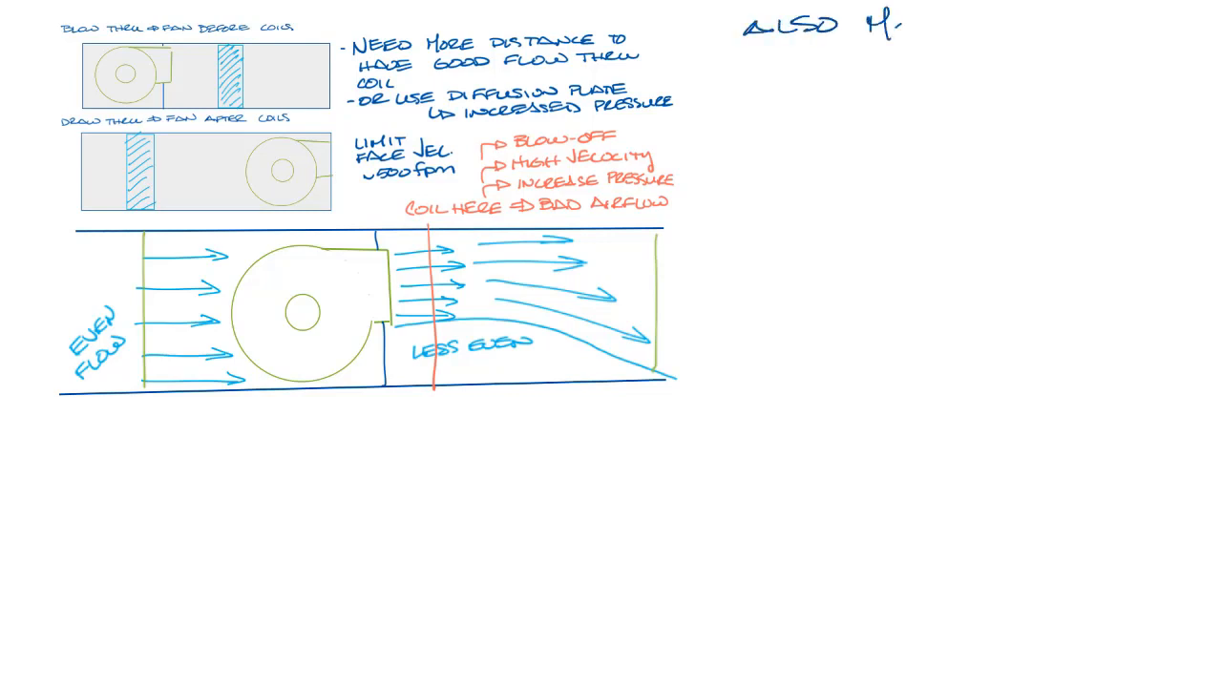
Write 'ALSO MOTOR HEAT ADDED TO AIRSTREAM' citing 'ASHRAE HANDBOOK 21.7' and start 'ΔT ='.
{"action": "type", "text": "MOTOR HEAT ADDED"}
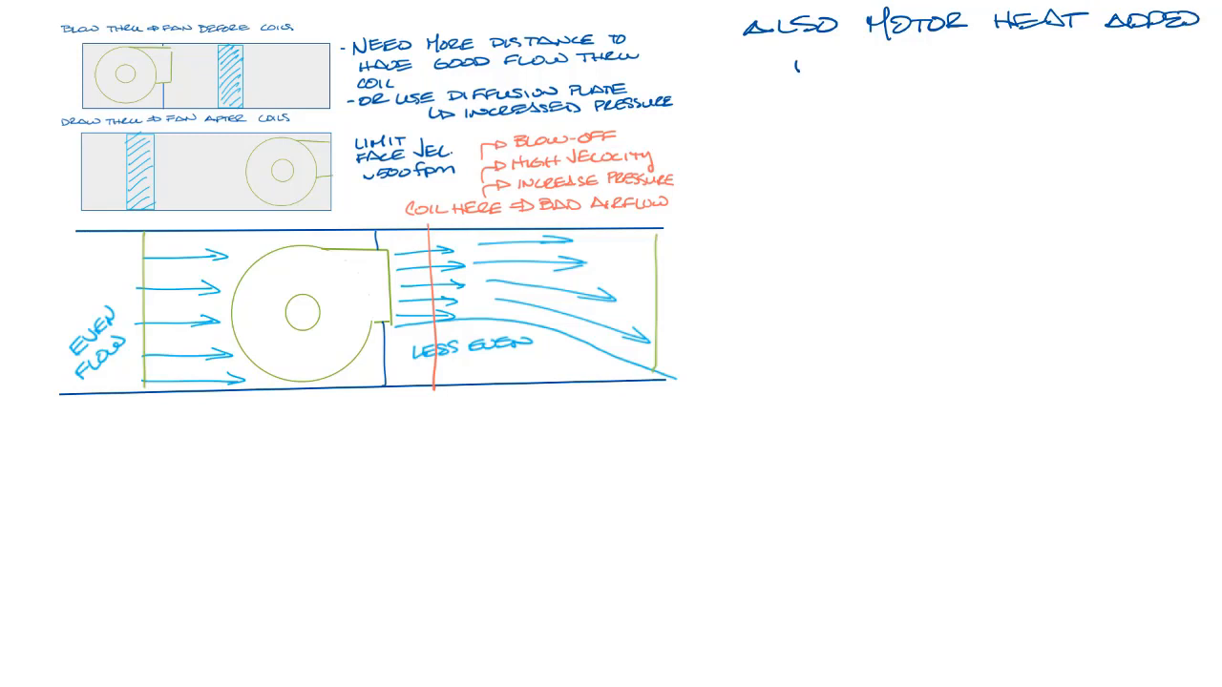
{"action": "type", "text": "TO AIRSTREAM"}
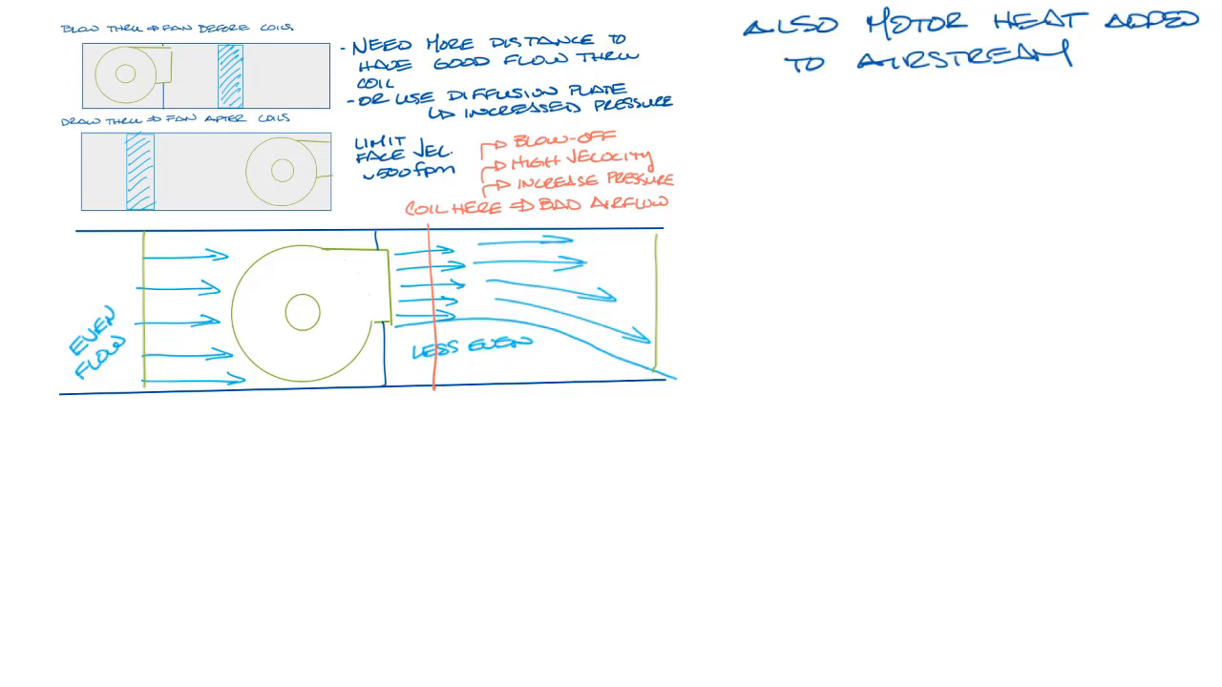
{"action": "type", "text": "ASHRAE HAND"}
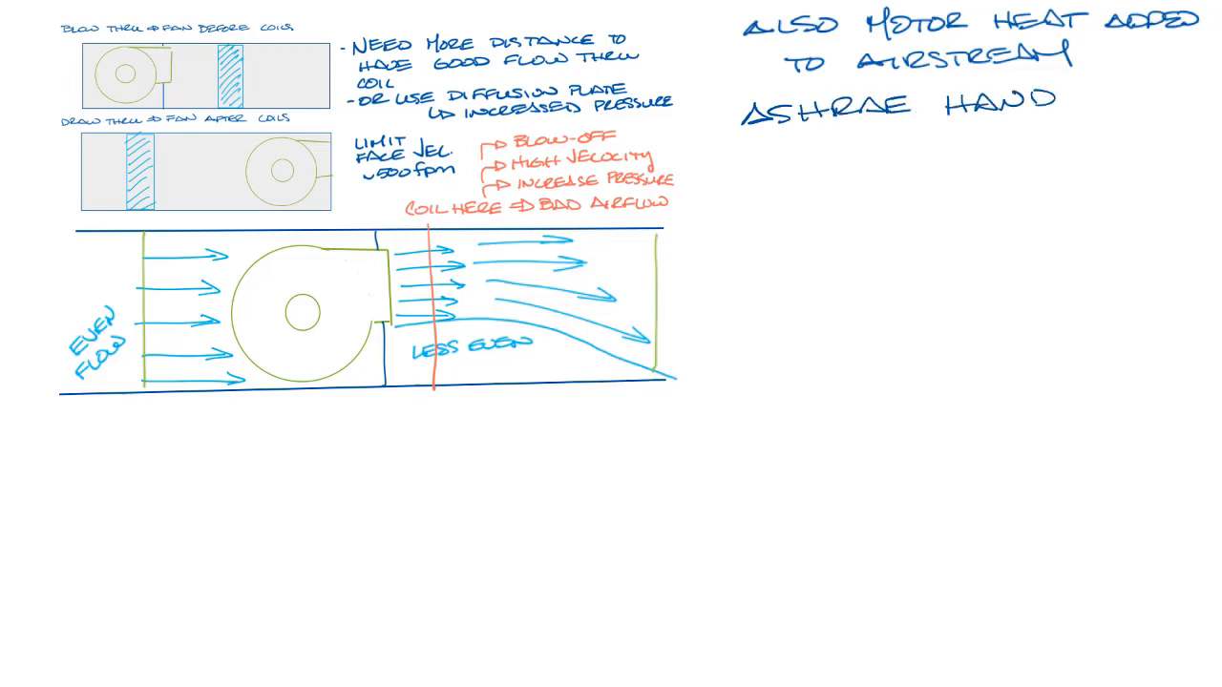
{"action": "type", "text": "BOOK"}
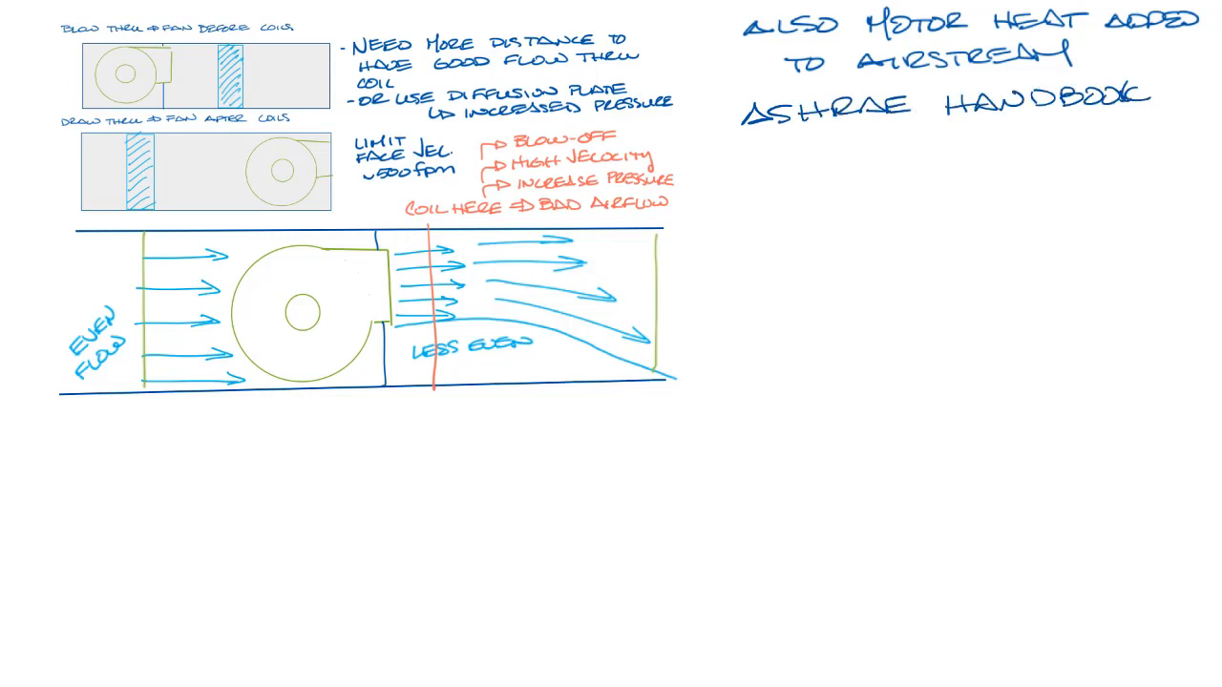
{"action": "type", "text": "21.7"}
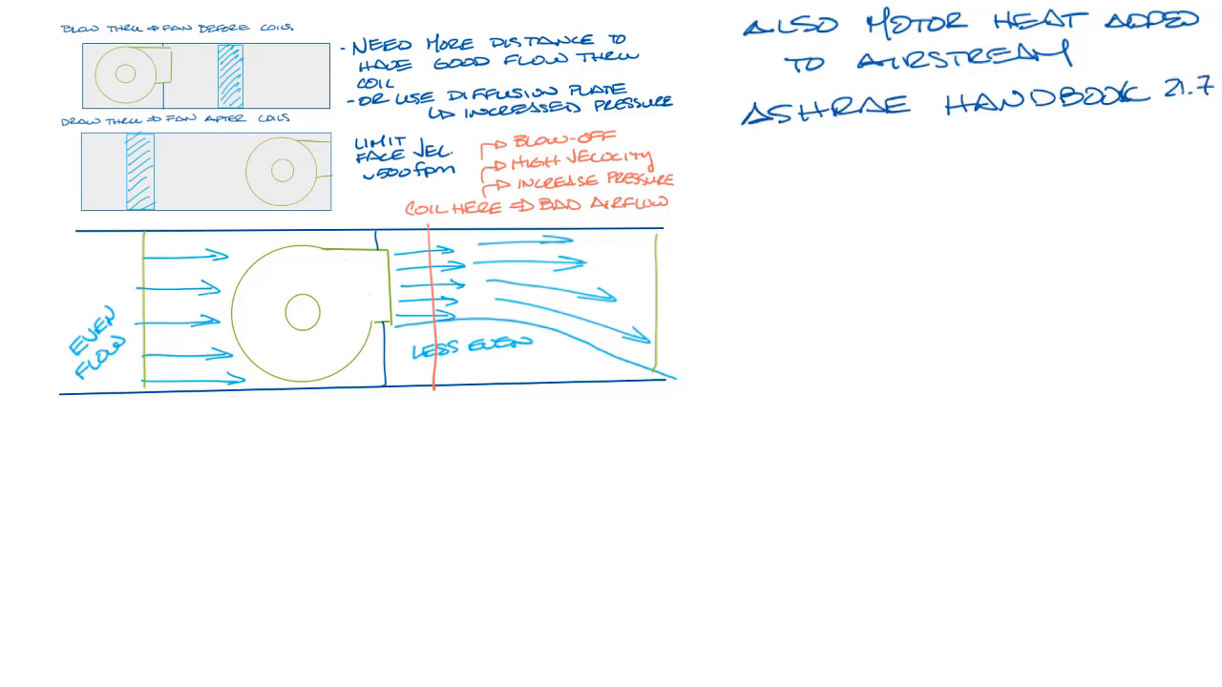
{"action": "type", "text": "ΔT = ΔPCp / ρCp J"}
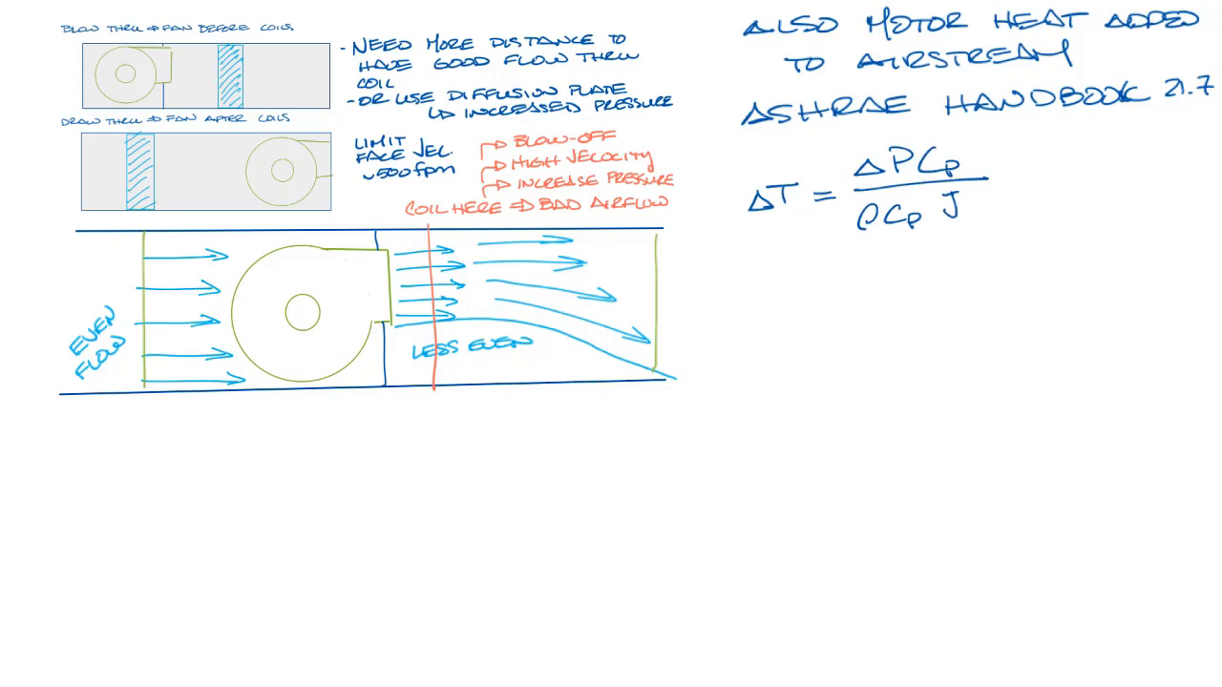
Complete ΔT = ΔP·Cp / (ρ·cp·J·η) and define ΔP pressure, Cp, ρ density, cp specific heat and J mechanical equivalent.
{"action": "type", "text": "n"}
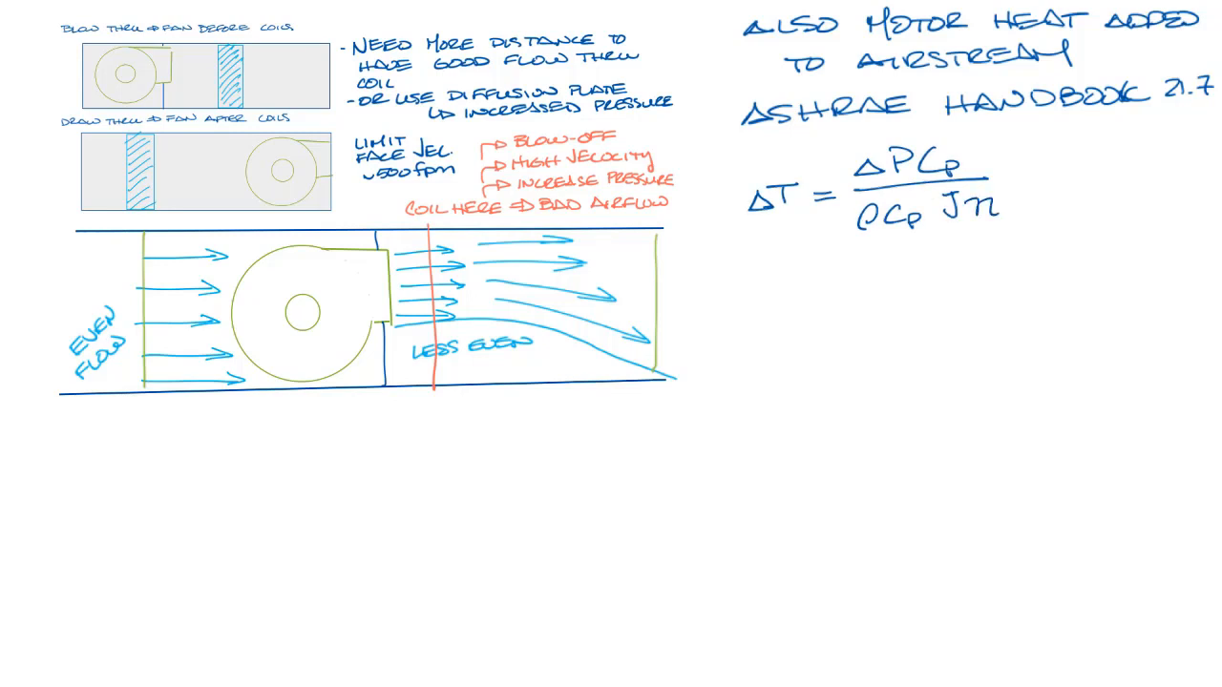
{"action": "left_click_drag", "start_coordinate": [735, 290], "coordinate": [727, 309]}
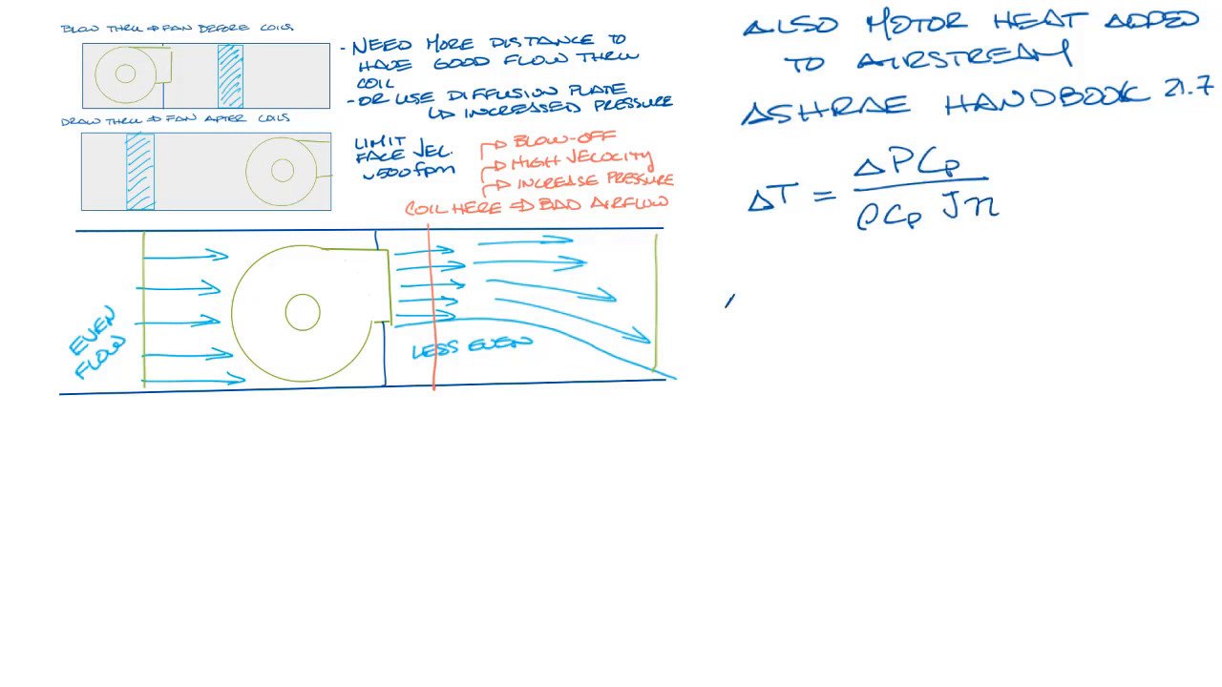
{"action": "type", "text": "ΔP = PRESSURE"}
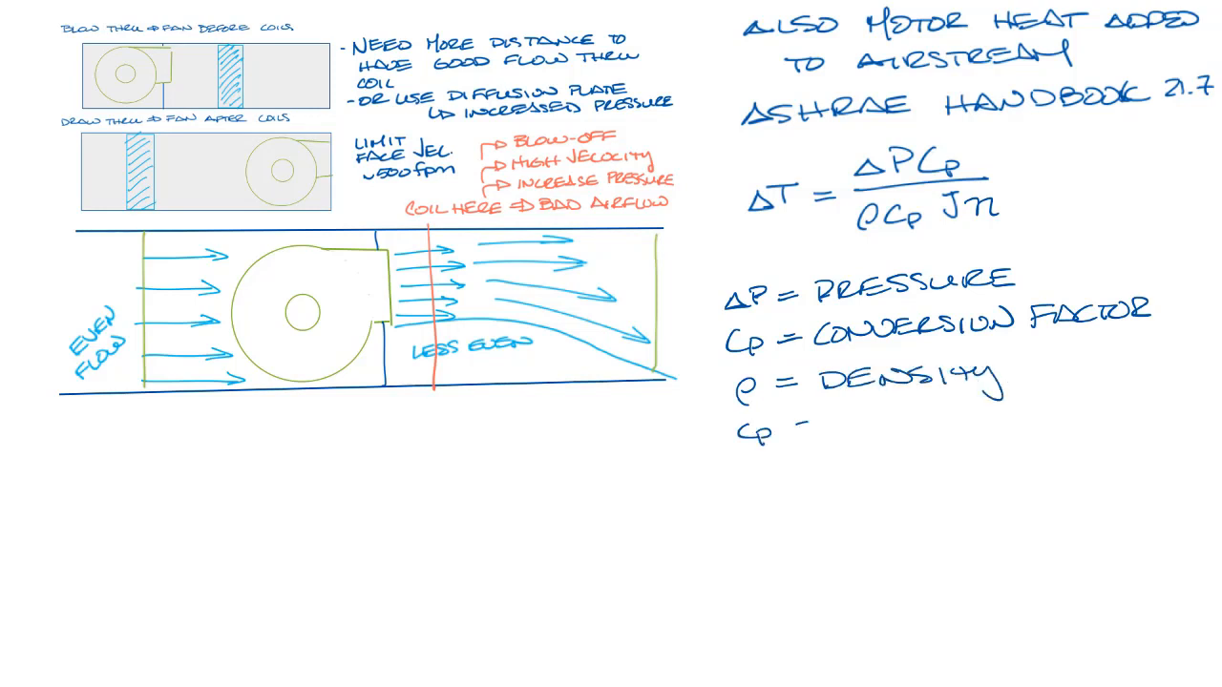
{"action": "type", "text": "= SPECIFIC HEAT"}
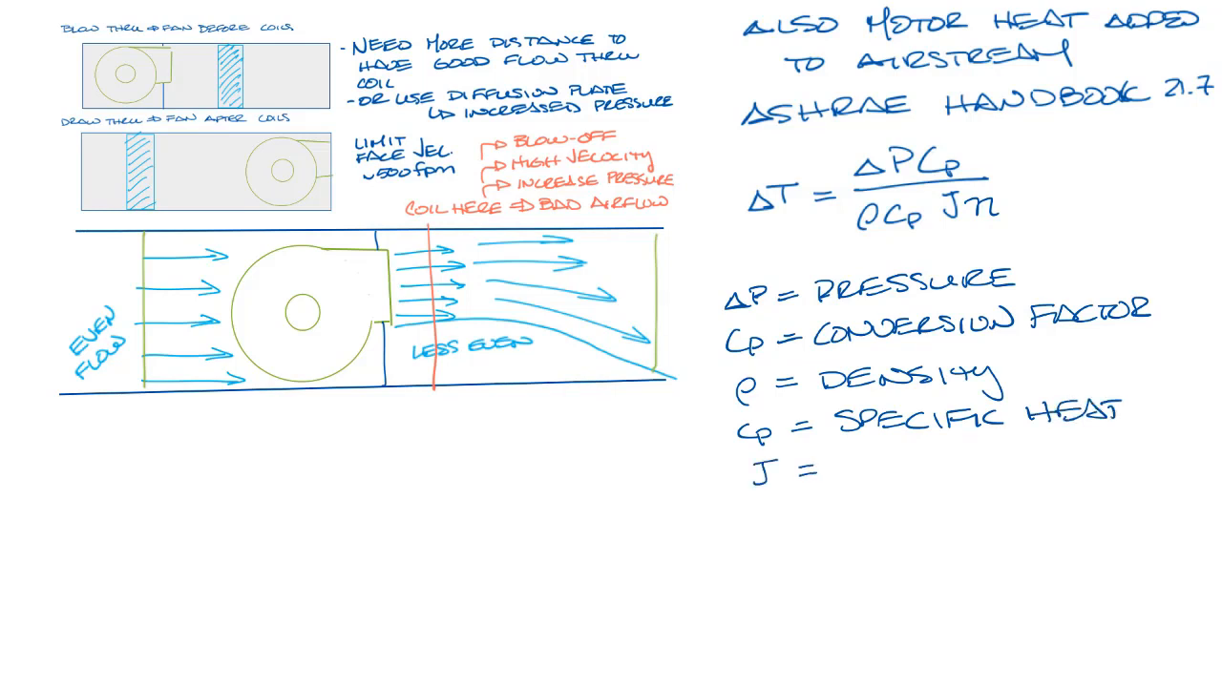
{"action": "type", "text": "MECHANICAL"}
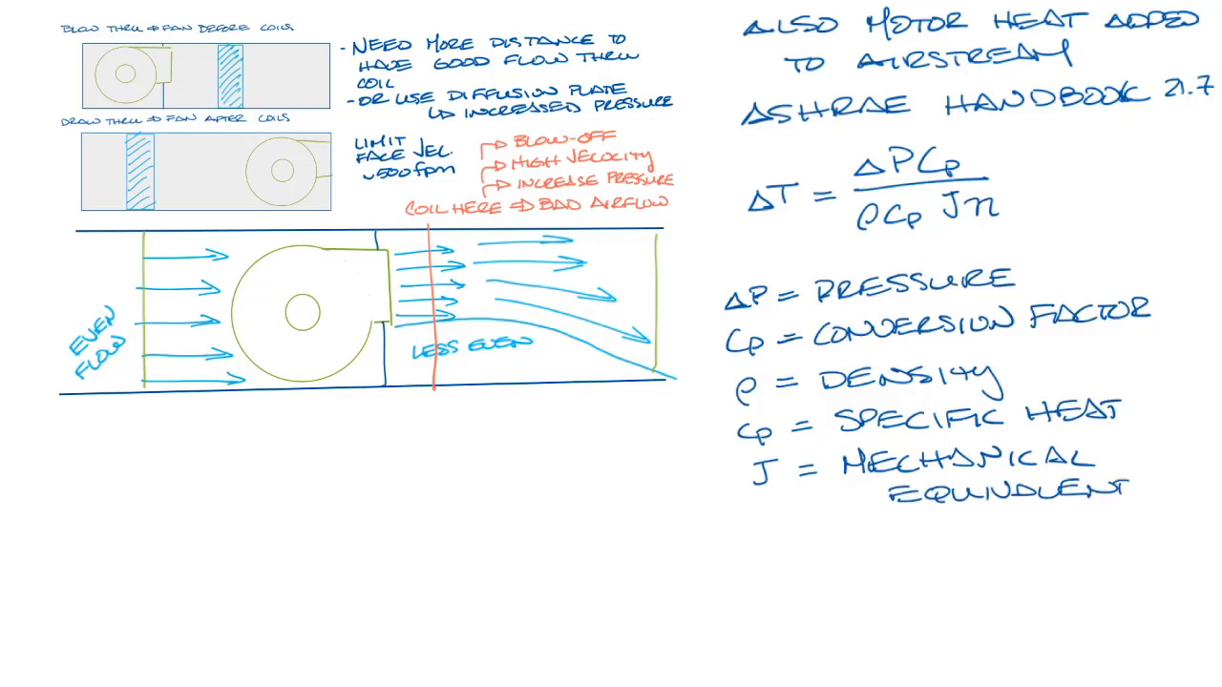
{"action": "type", "text": "n -"}
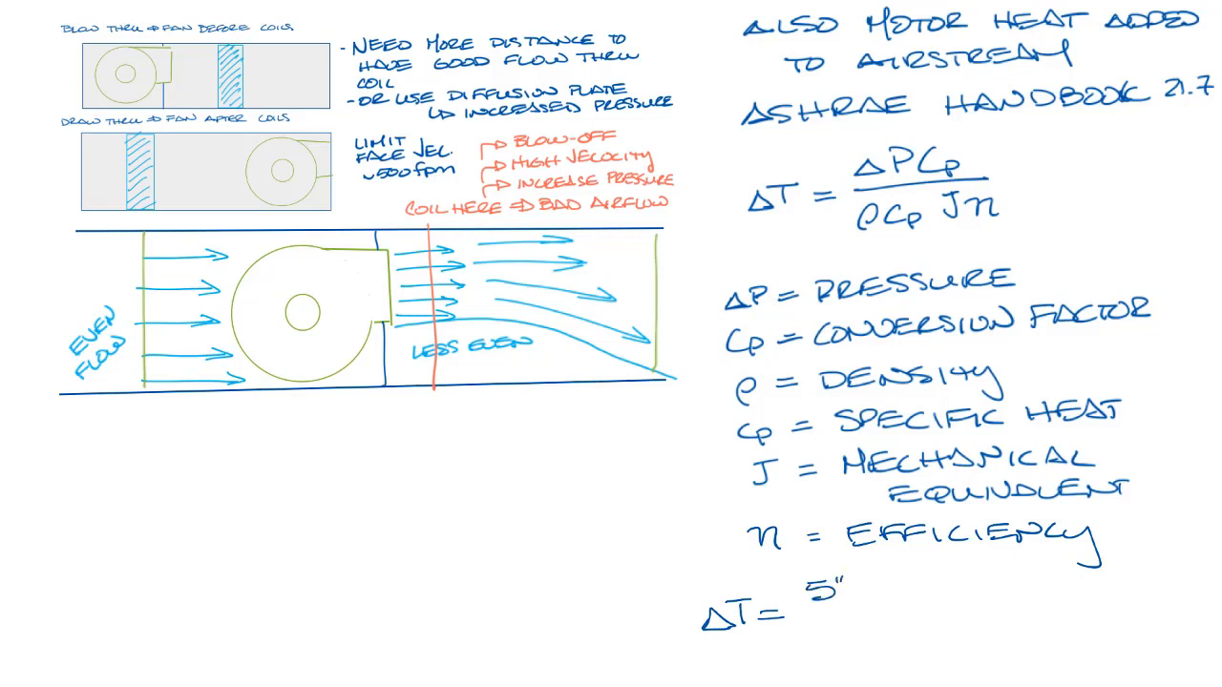
Define η as efficiency and work 5" × 5.193 / (.7704 × .24 × 778.2 × .68) = 2.65 ≈ 2.7°F.
{"action": "type", "text": "×"}
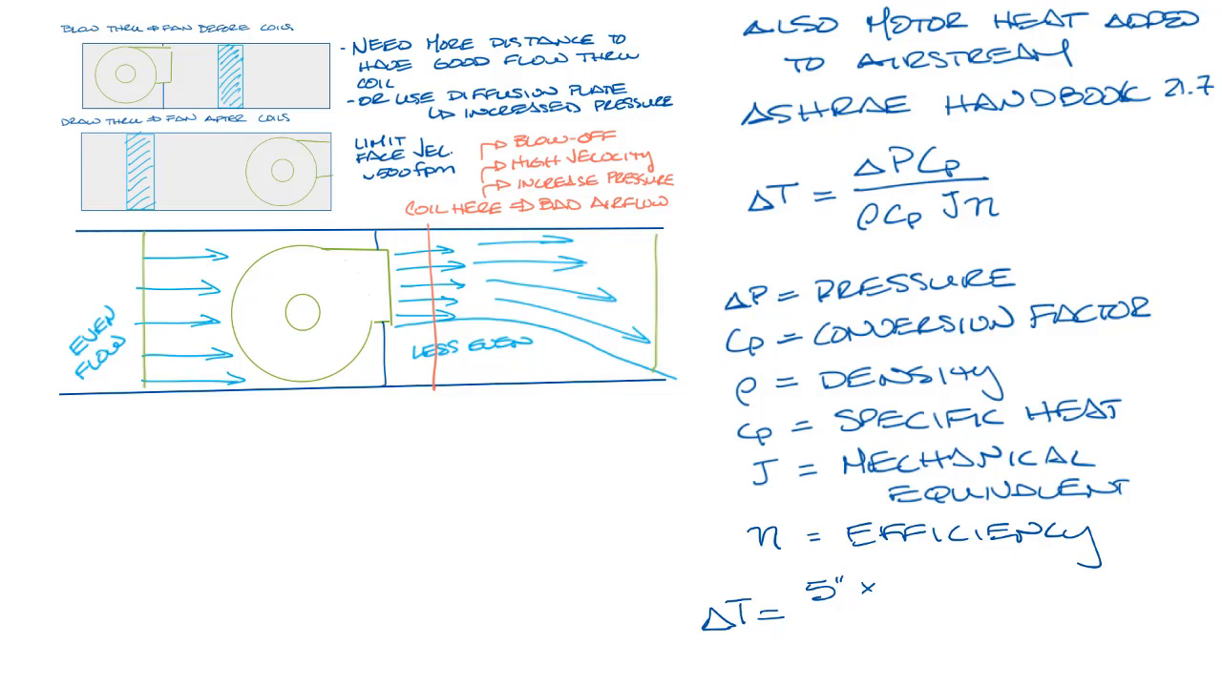
{"action": "type", "text": "5.193"}
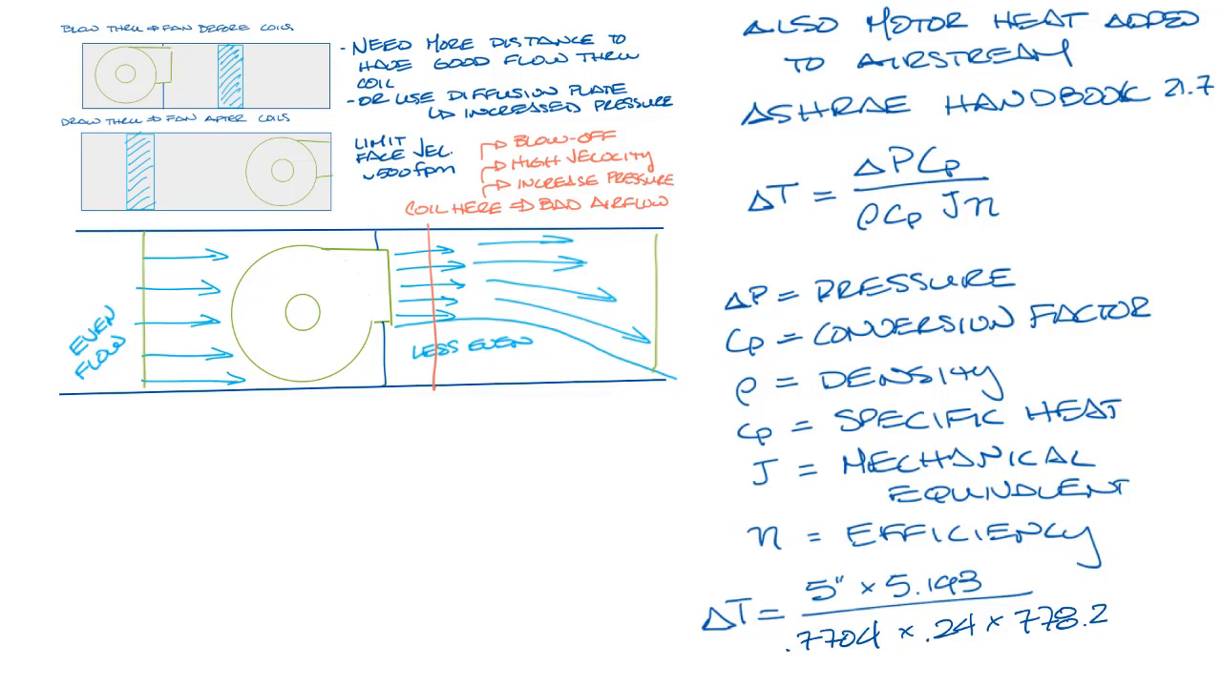
{"action": "type", "text": "×"}
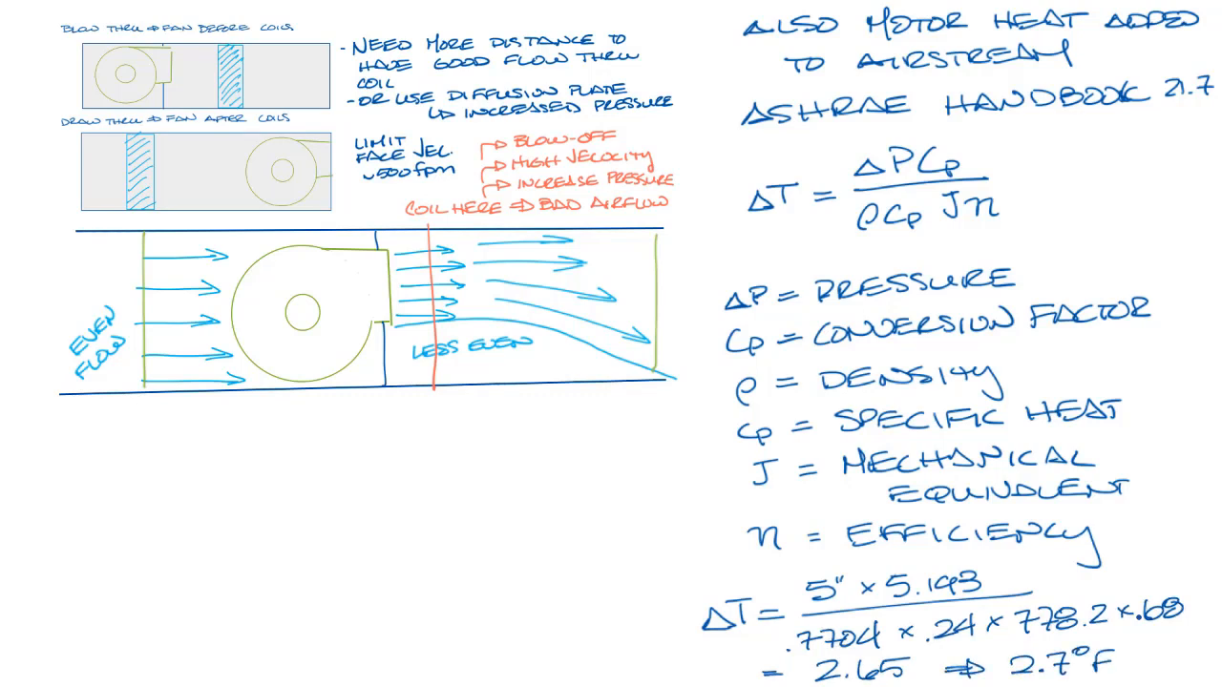
{"action": "type", "text": "NEED TO COMPENSATE FOR"}
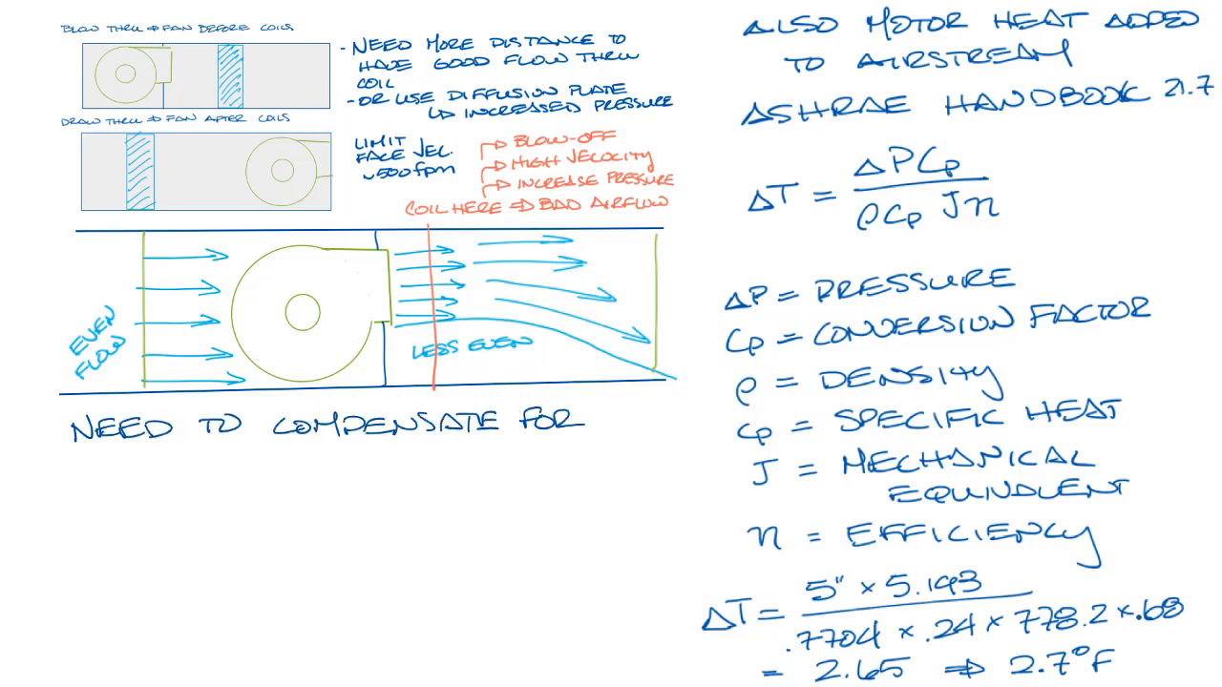
Write 'NEED TO COMPENSATE FOR ΔT' with blow-thru EAT 78.7°F into coils and draw-thru LAT −2.7 = 52.3.
{"action": "type", "text": "ΔT"}
{"action": "type", "text": "BLOW"}
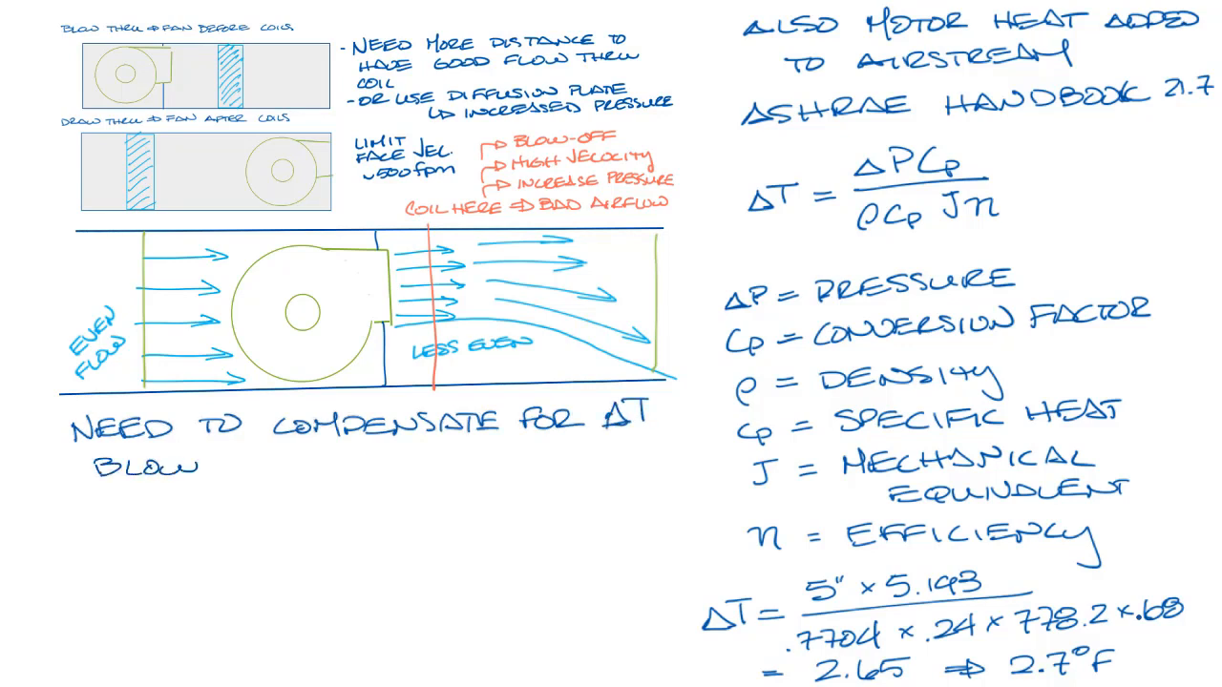
{"action": "type", "text": "THRU"}
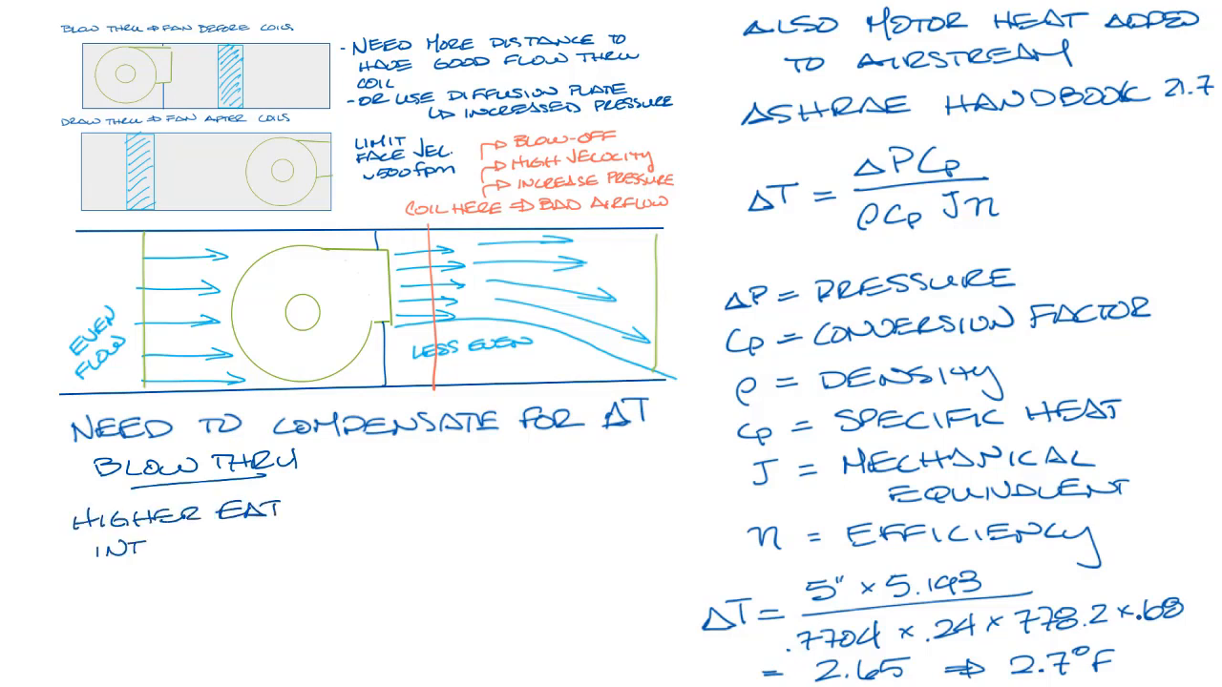
{"action": "type", "text": "INTO COILS"}
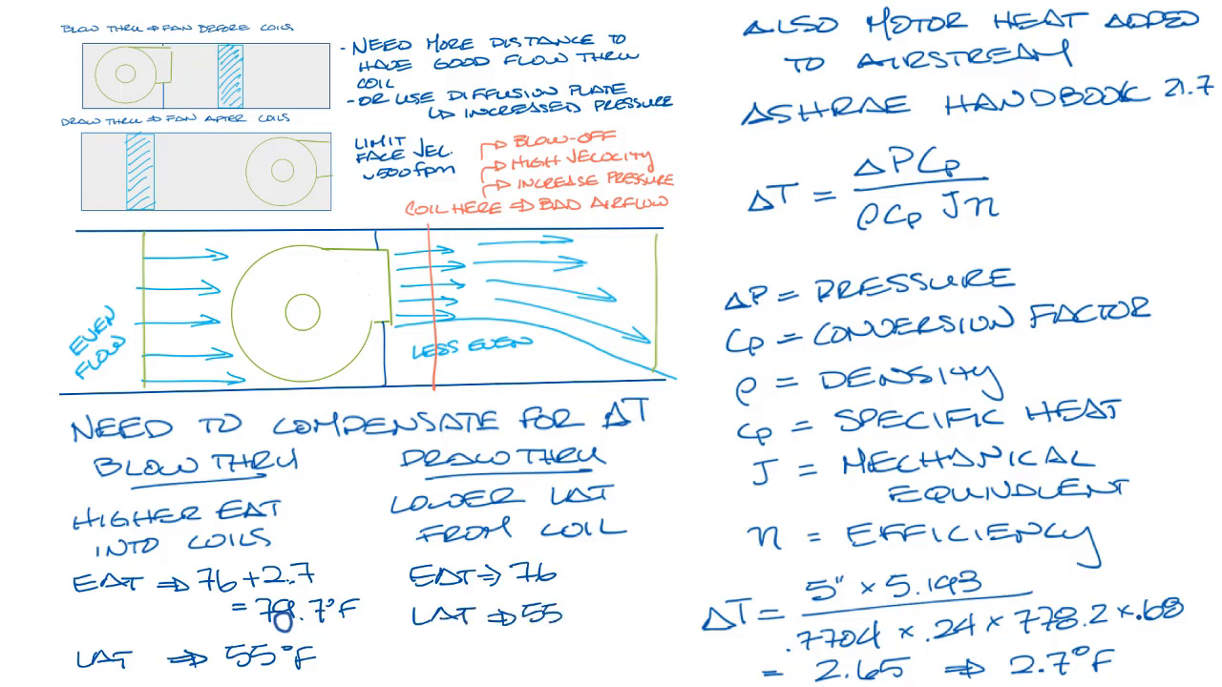
{"action": "type", "text": "-2.7"}
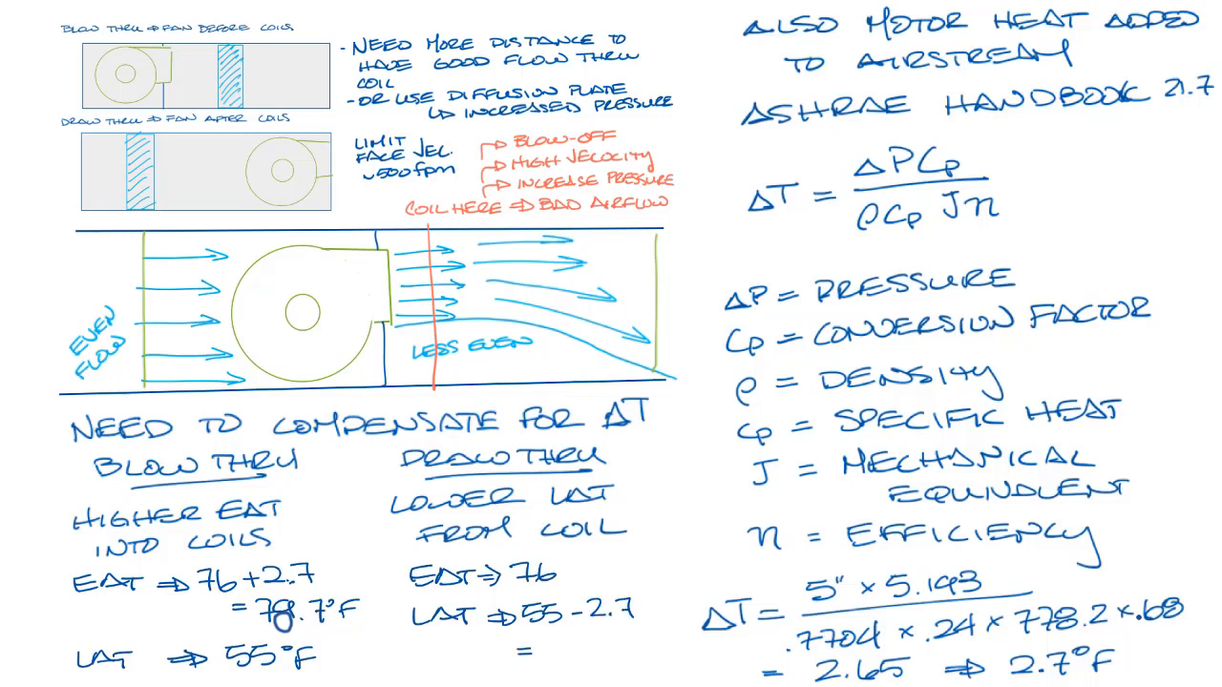
{"action": "type", "text": "52.3"}
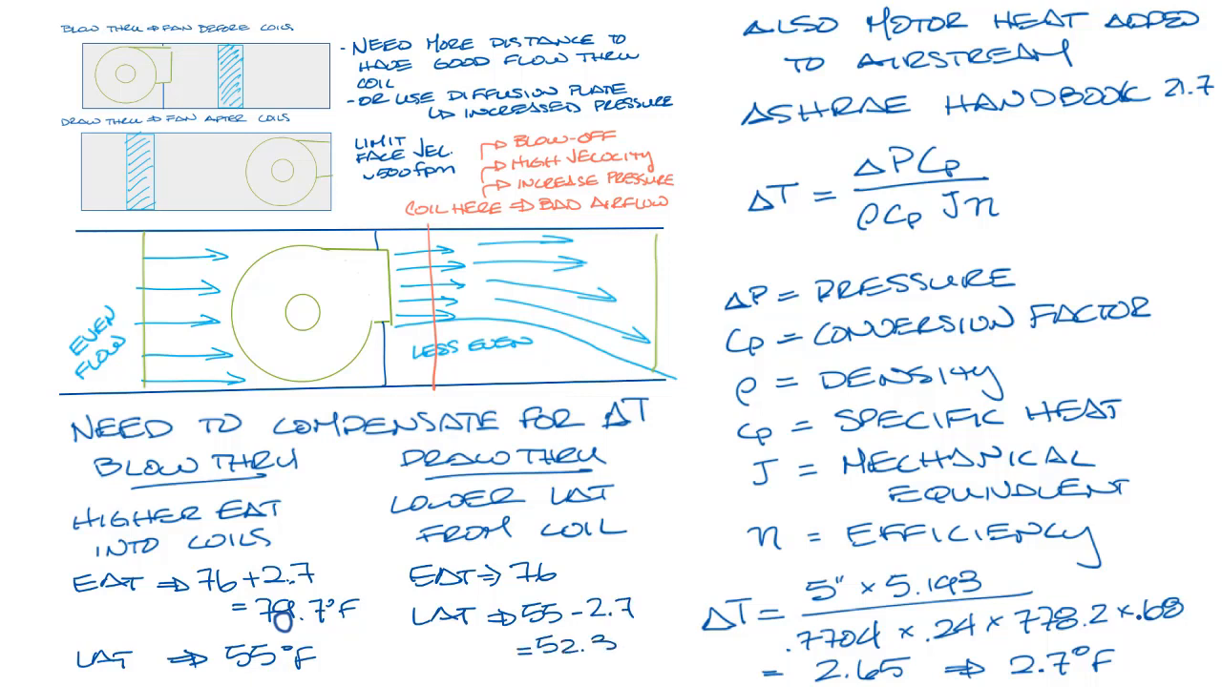